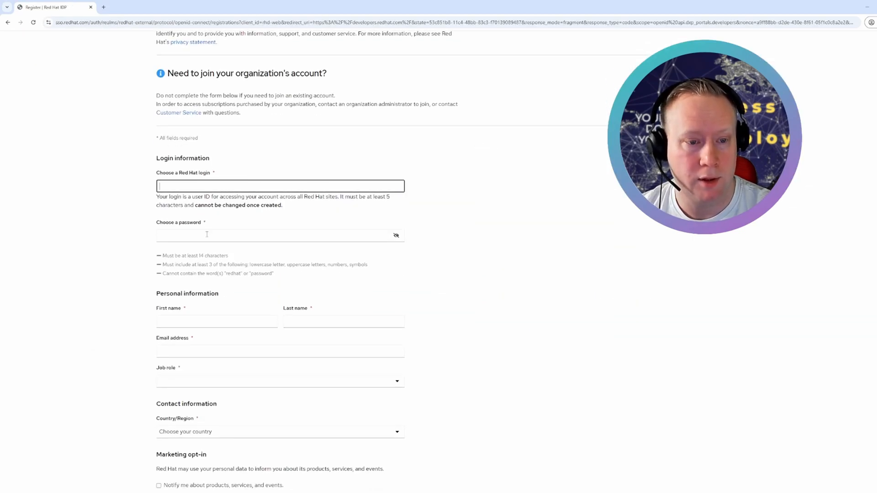
Step: Leave the blank Red Hat account registration form for the developers.redhat.com home page
scroll(down, 3)
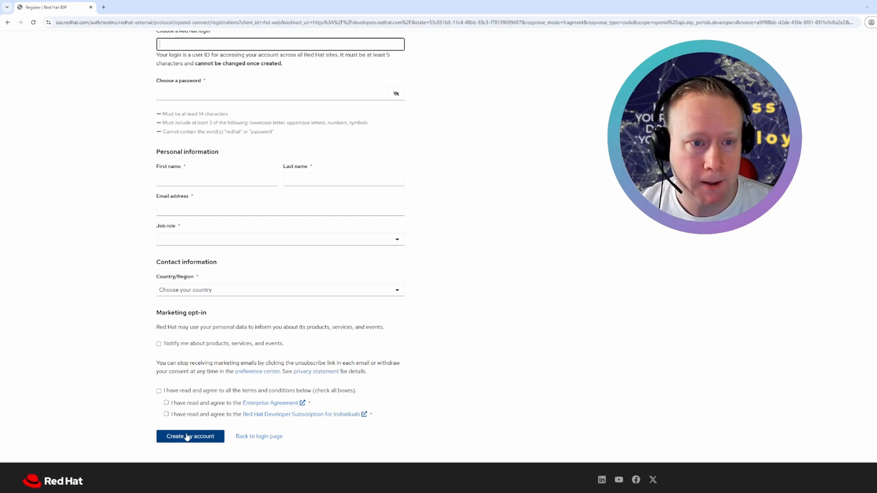
click(190, 436)
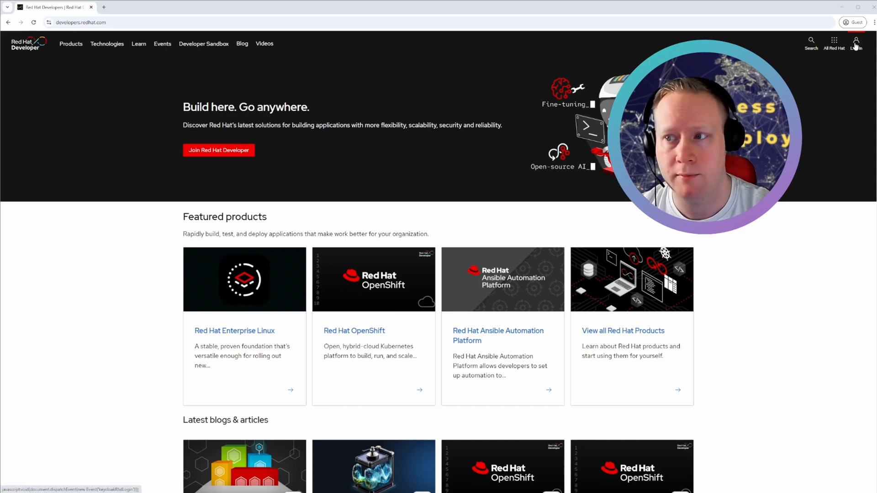
Step: Sign in to the Red Hat account and go to the Red Hat Enterprise Linux product page
click(856, 43)
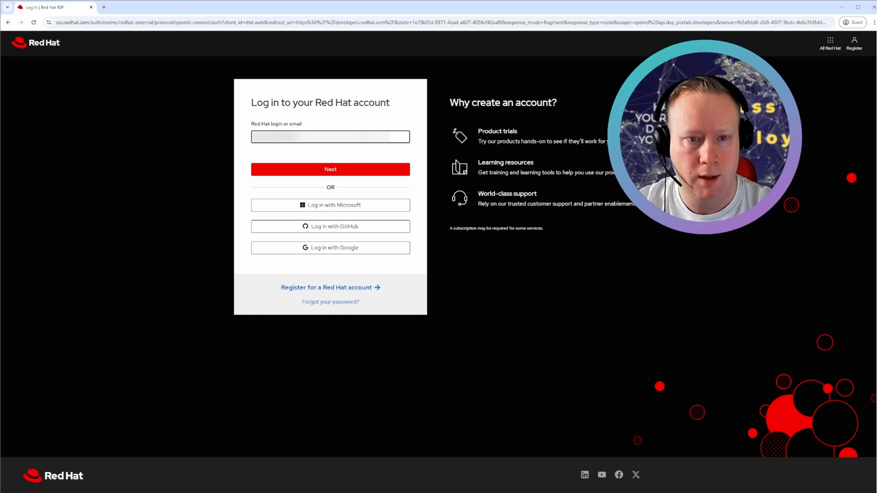
click(329, 169)
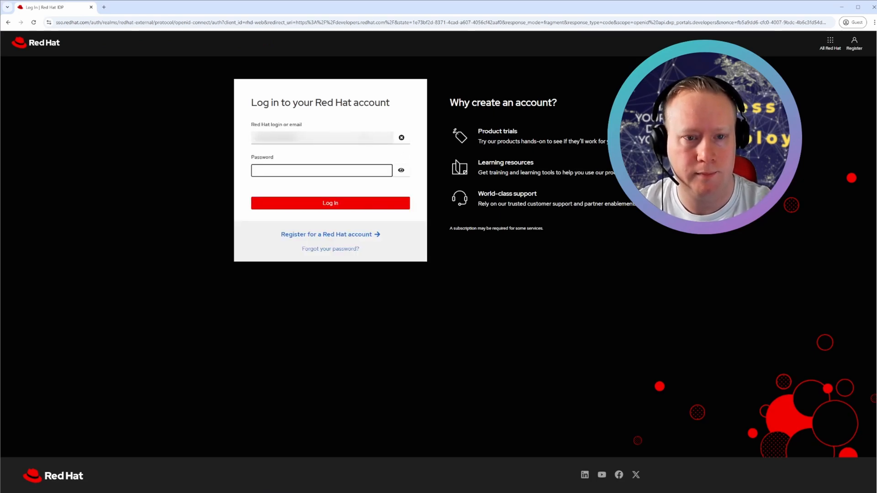
click(329, 203)
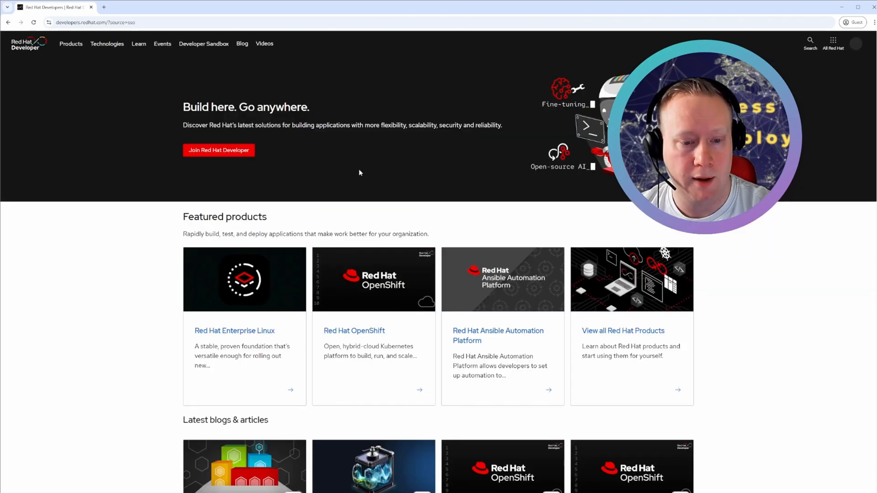
click(235, 331)
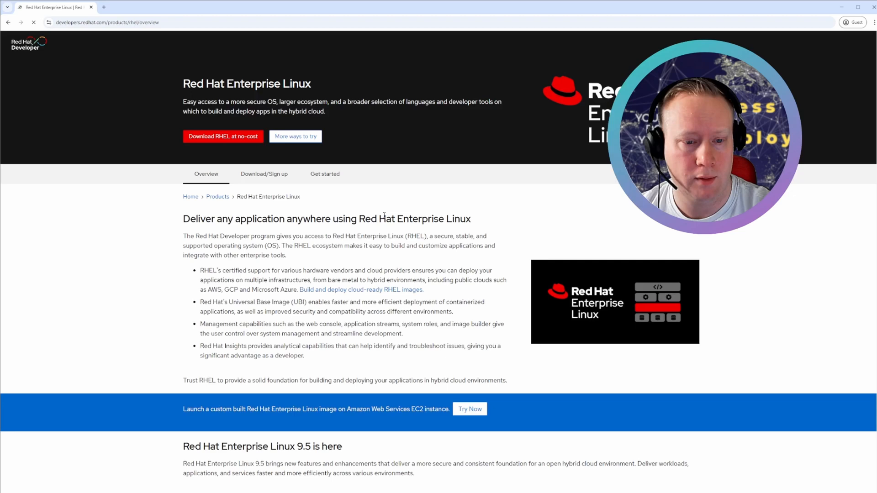
Step: Start the Red Hat Enterprise Linux 9.5 download and switch to the Hybrid Cloud Console
scroll(down, 3)
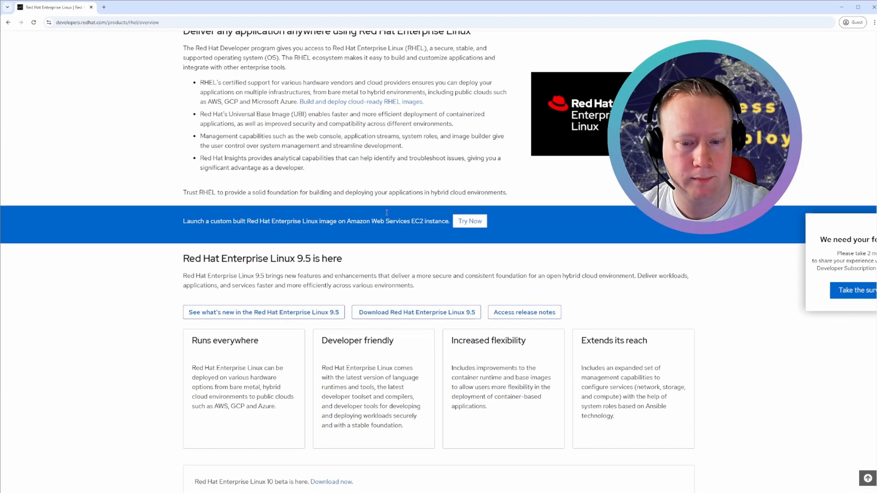
click(416, 145)
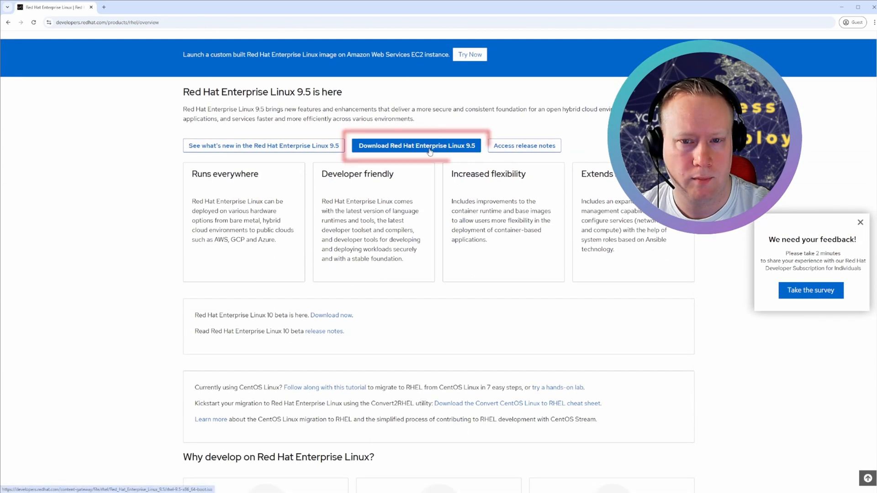
click(417, 146)
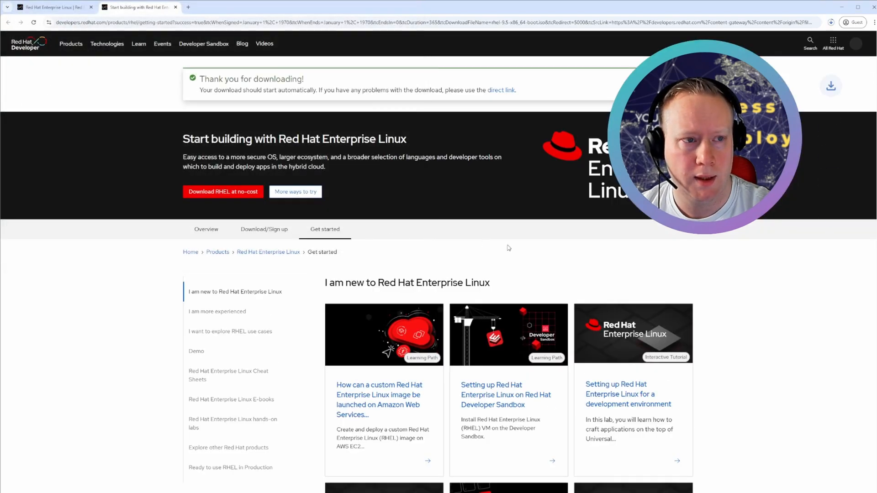
click(138, 7)
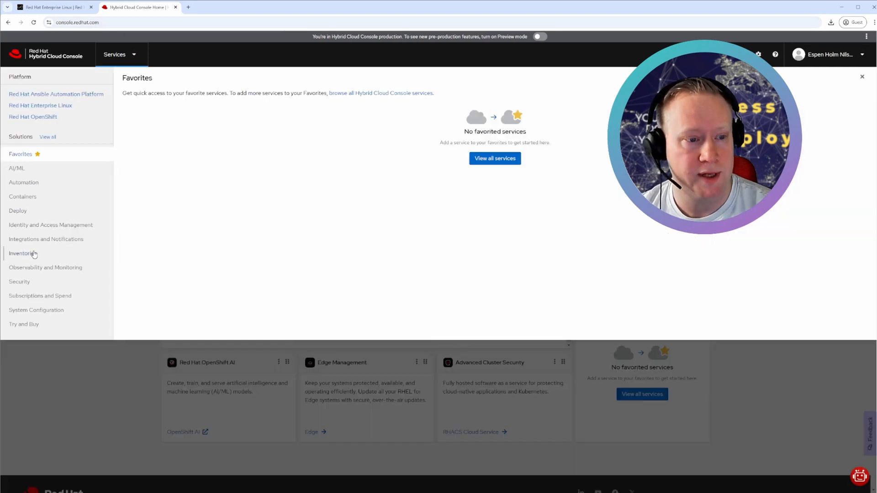
Step: Show the Inventories services list with RHEL Images, Inventory and Workspaces
click(22, 253)
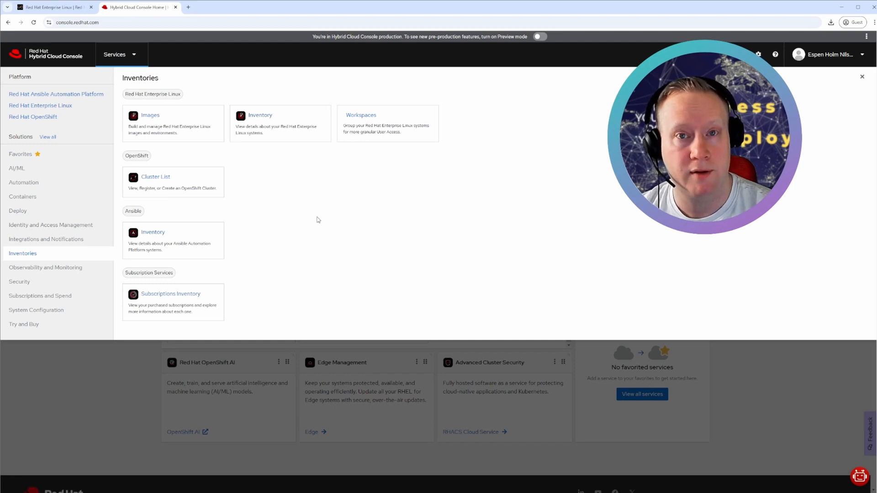
mouse_move(318, 221)
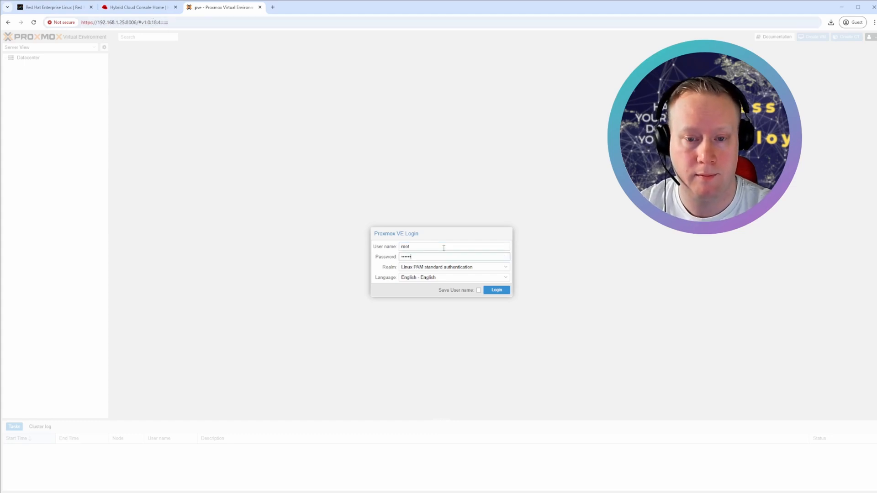
Step: Log in to Proxmox as root and go to the ISO images of local (pve) storage
click(495, 289)
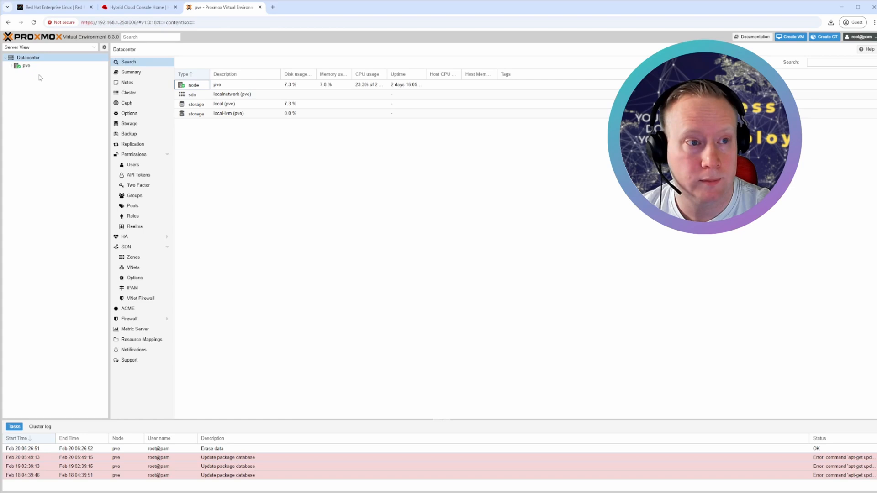
click(25, 66)
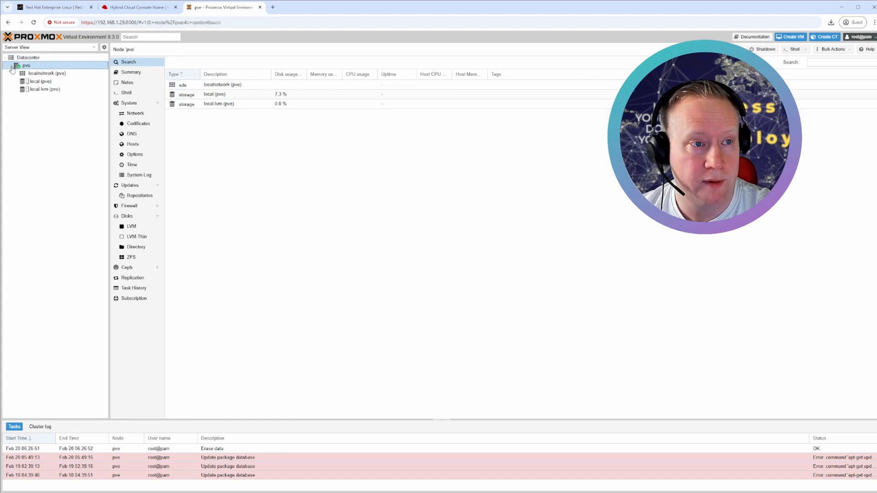
mouse_move(40, 82)
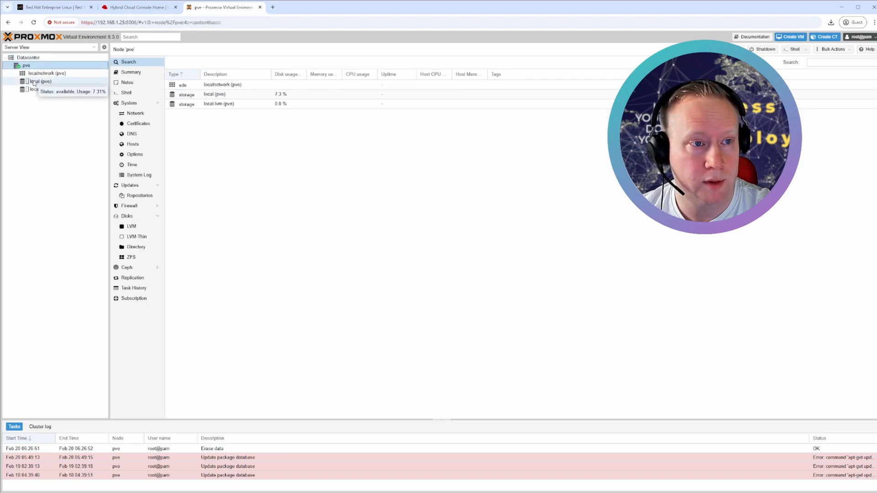
click(39, 82)
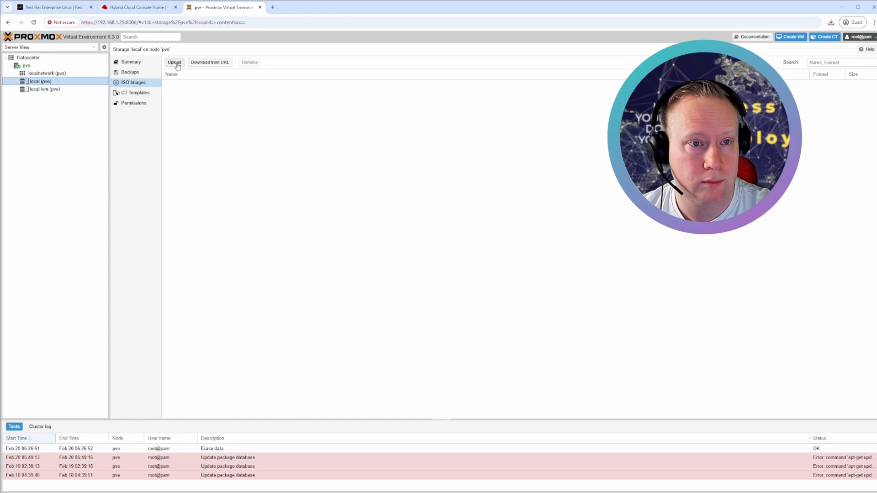
Step: Upload rhel-9.5-x86_64-boot.iso to local storage and close the finished task log
click(174, 62)
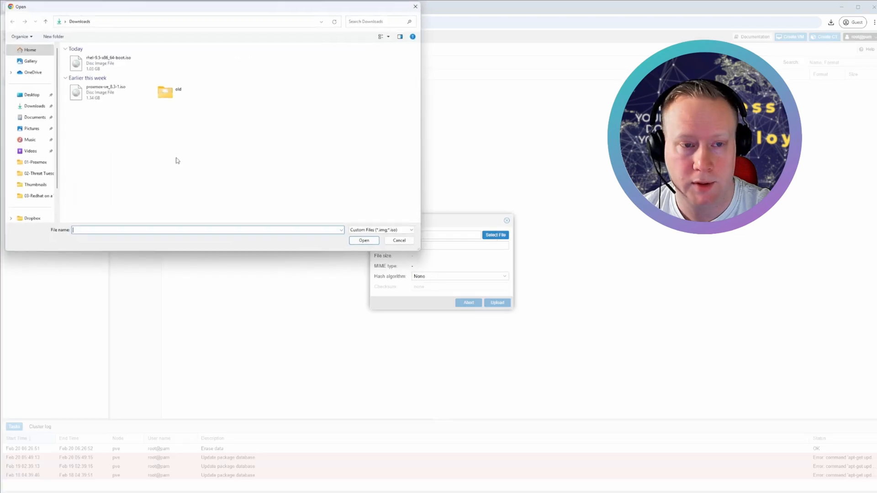
click(106, 61)
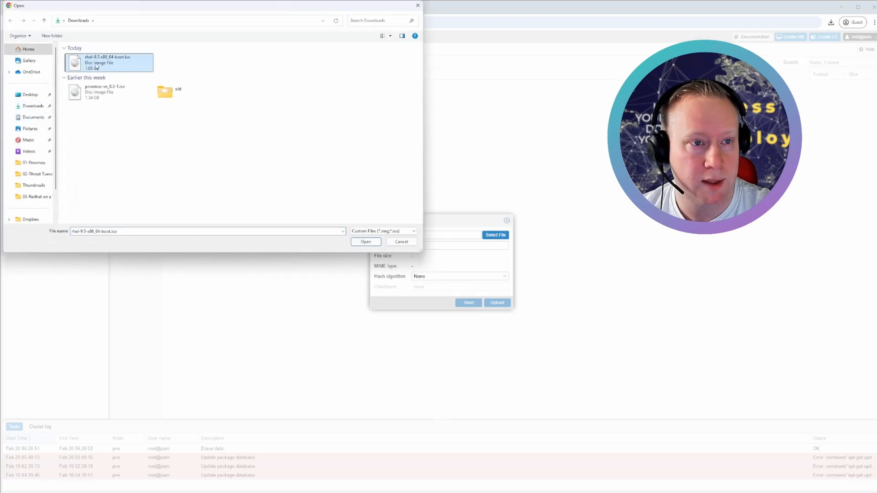
click(366, 241)
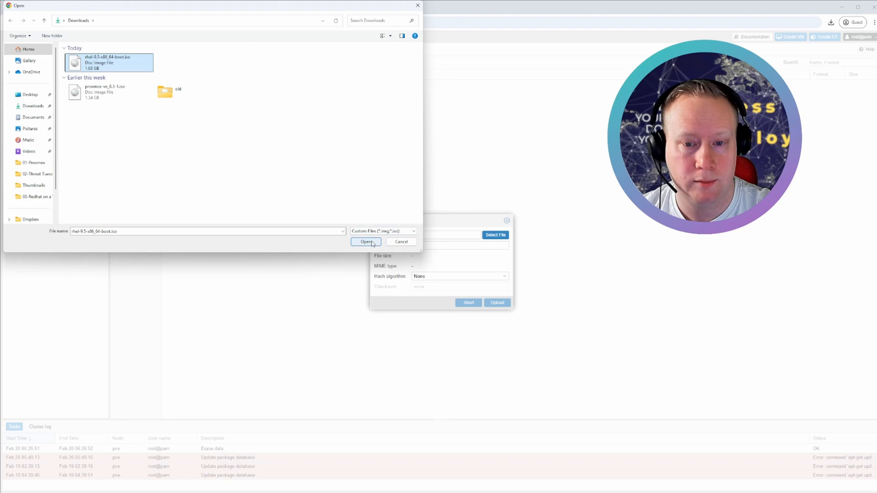
click(366, 241)
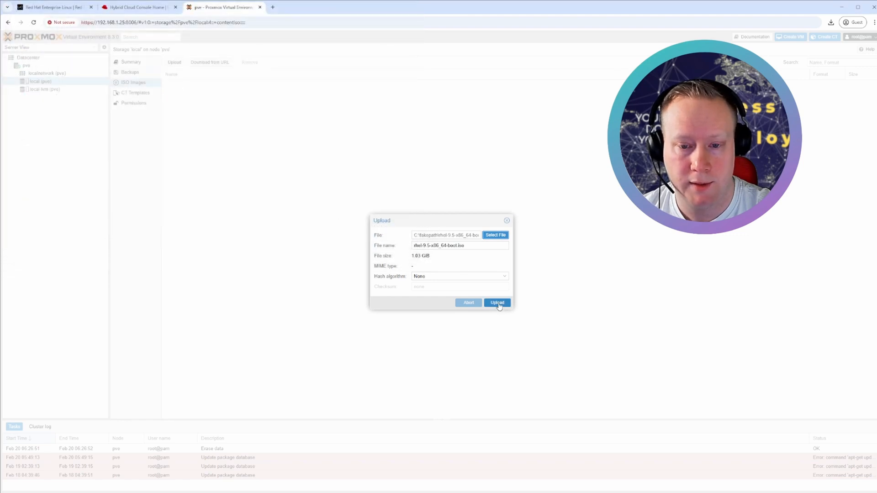
click(497, 303)
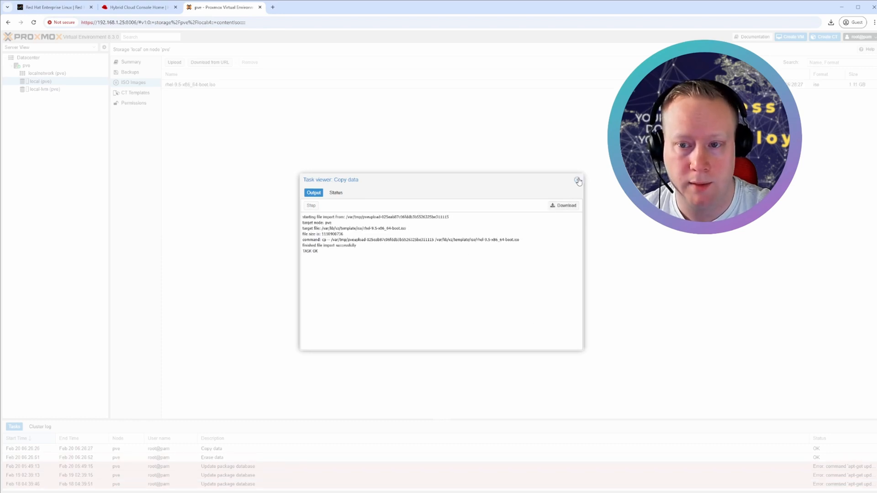
click(578, 181)
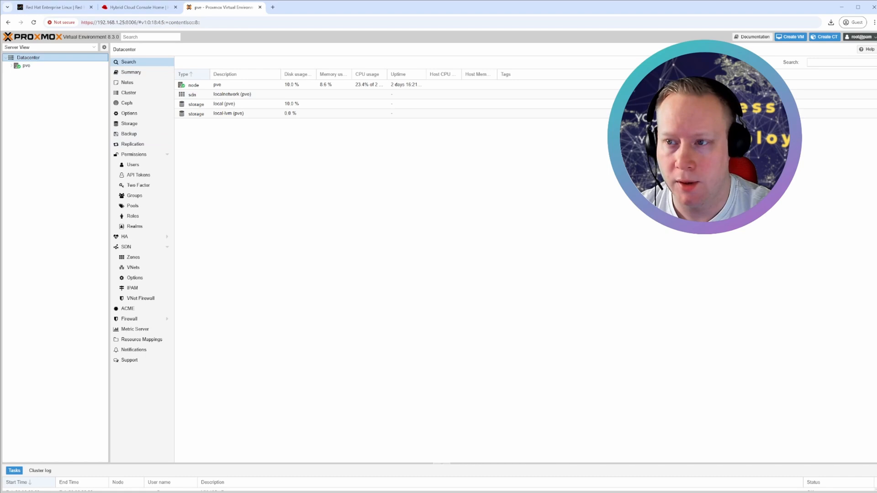
Step: Create a new virtual machine, ID 105, named rhel1
click(790, 36)
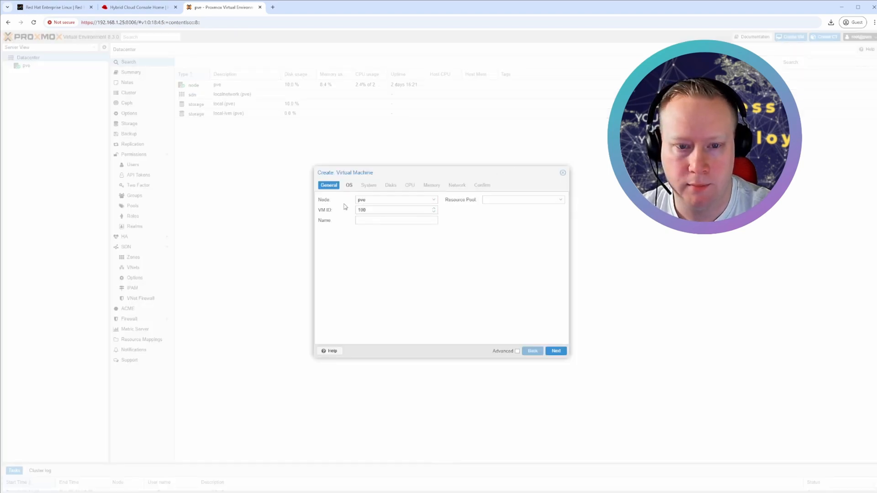
click(432, 200)
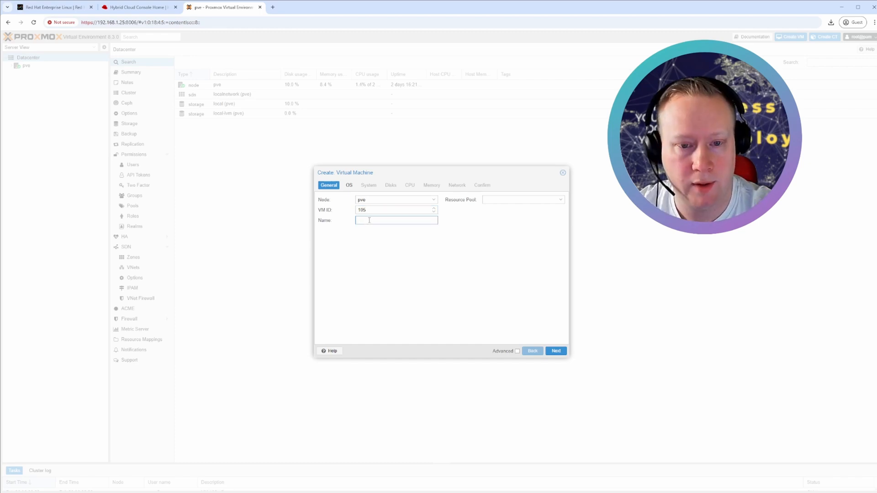
text(c)
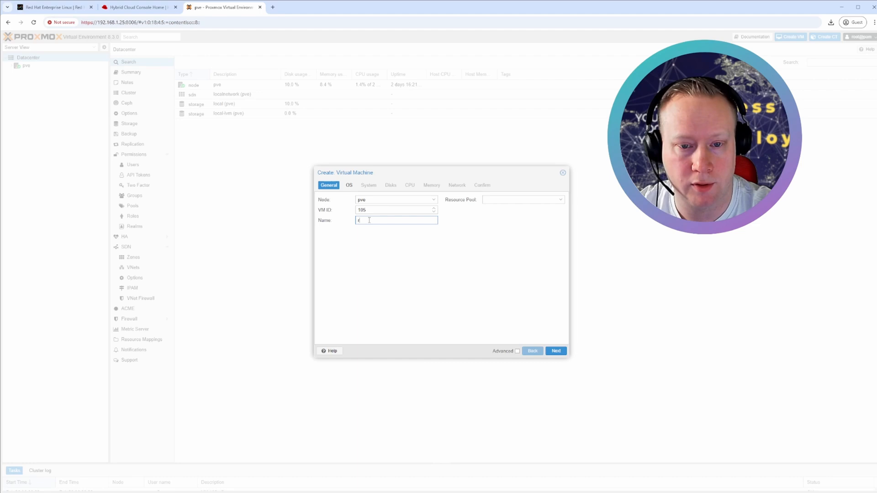
text(rhel)
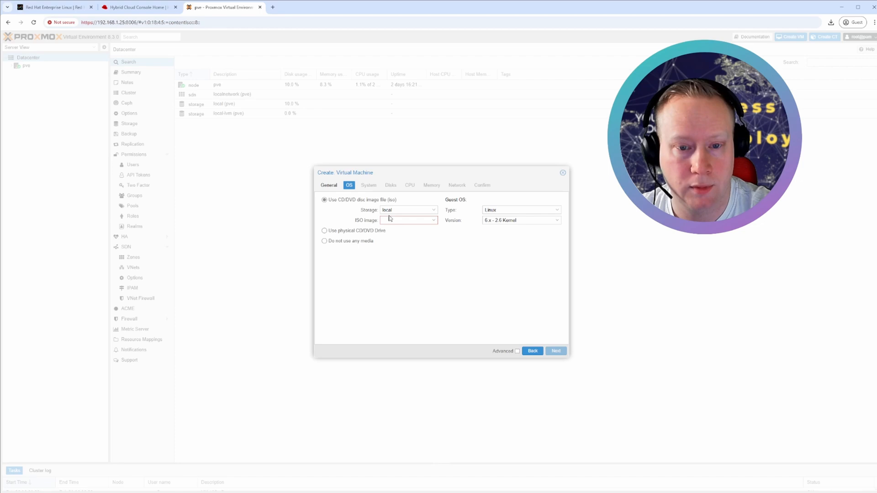
Step: Use rhel-9.5-x86_64-boot.iso as the VM's install media and continue to System settings
click(433, 220)
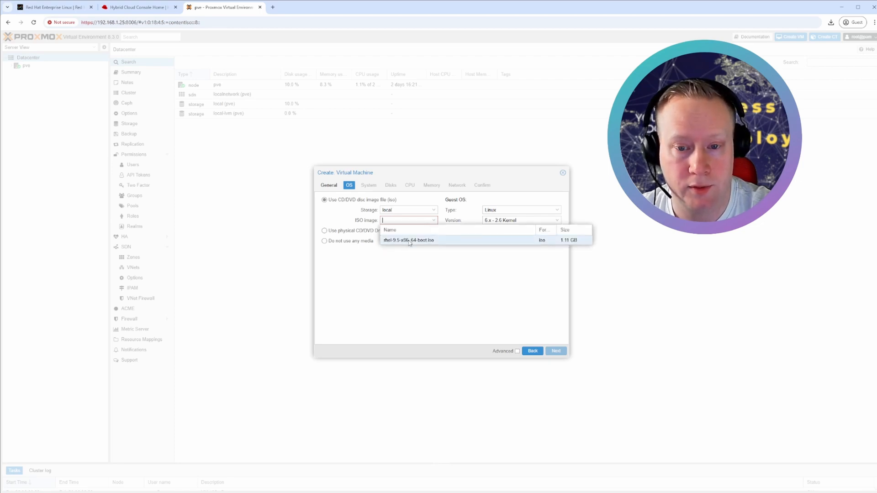
click(409, 240)
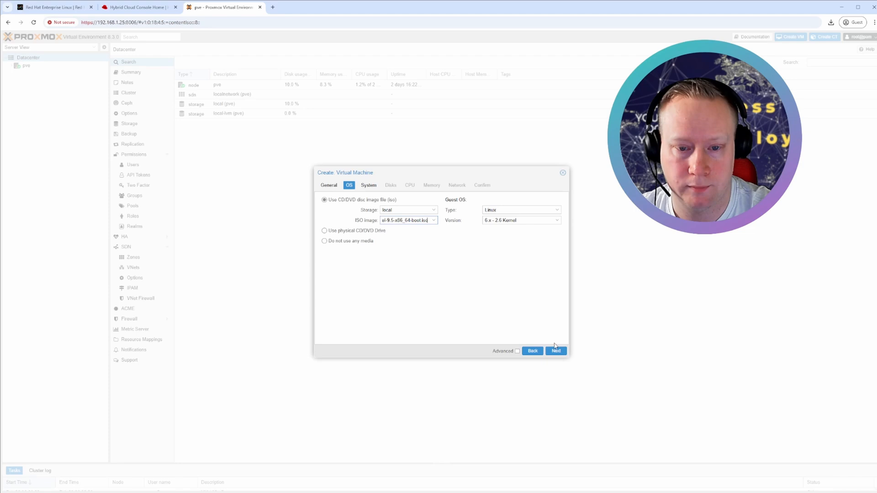
click(554, 351)
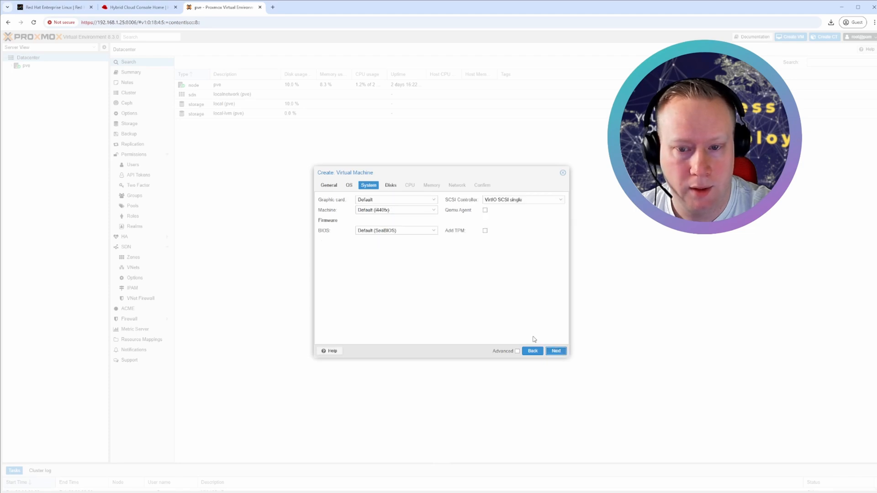
Step: Give the VM a 35 GB disk
click(390, 185)
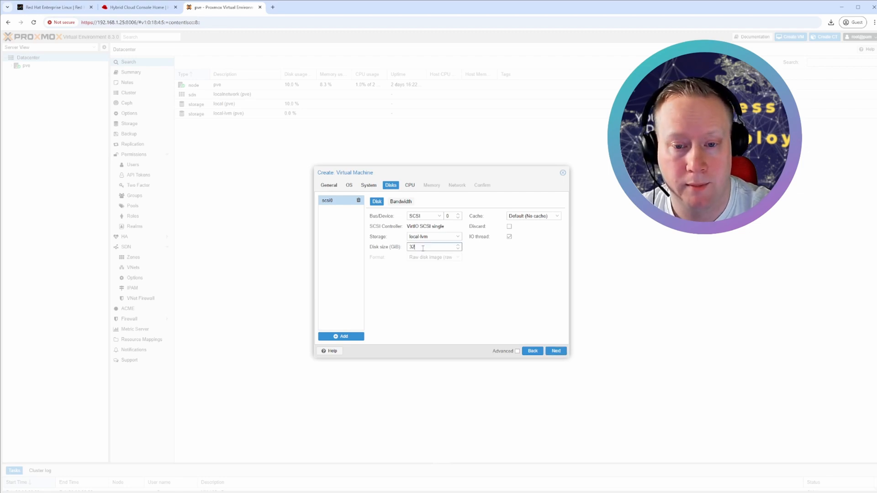
text(5)
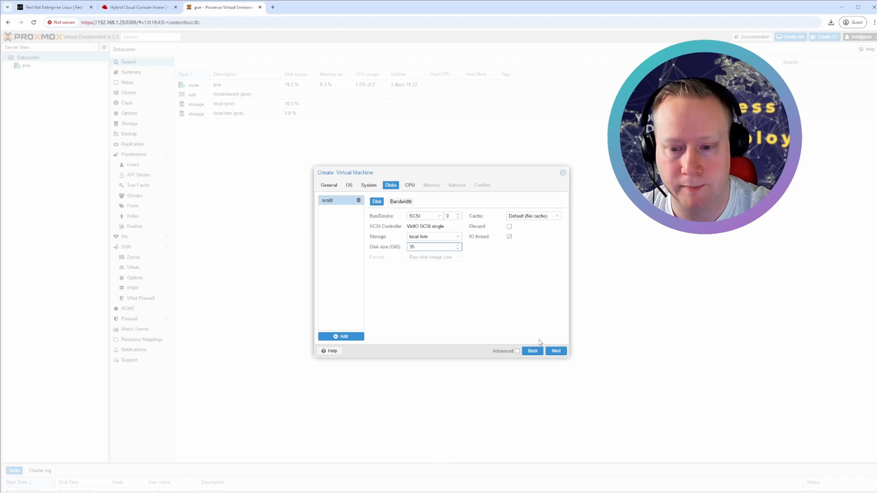
click(555, 351)
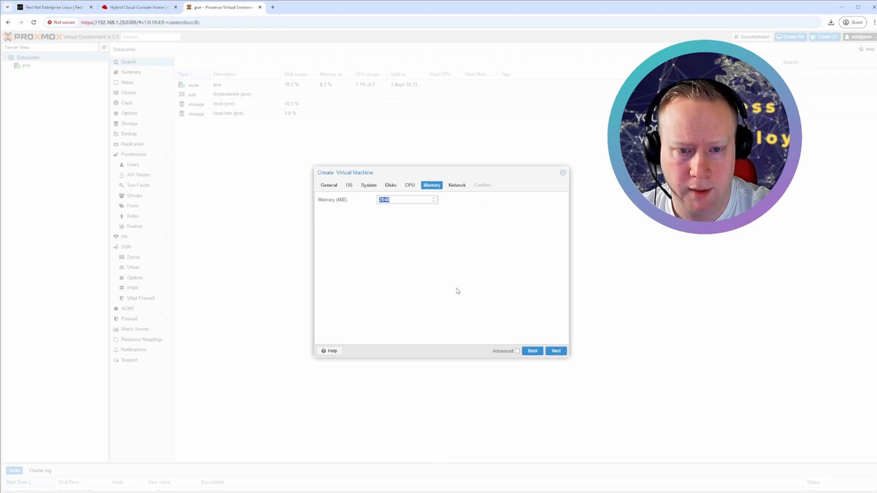
Step: Set memory to 4096 MB, keep default virtio networking and finish creating VM 105 rhel1
text(4096)
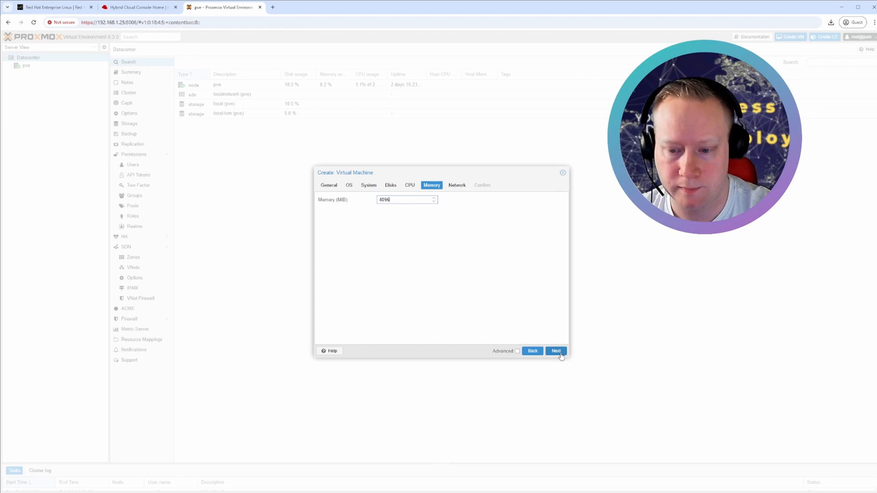
click(557, 351)
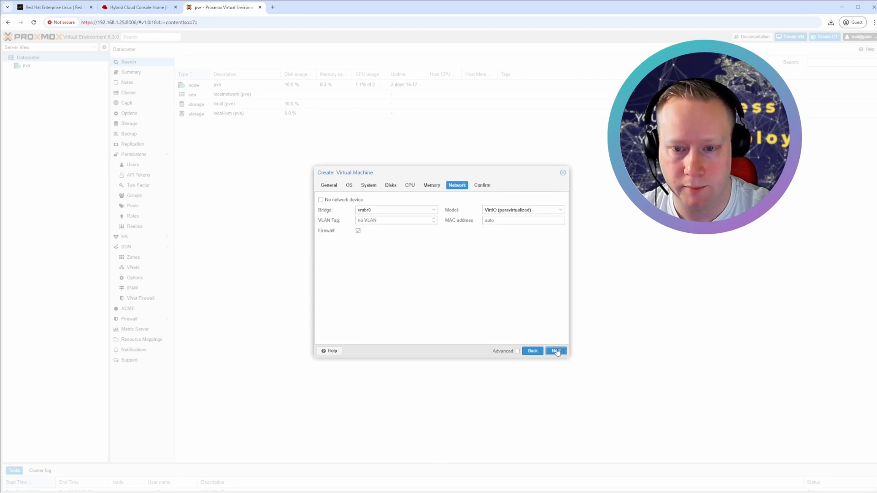
click(555, 350)
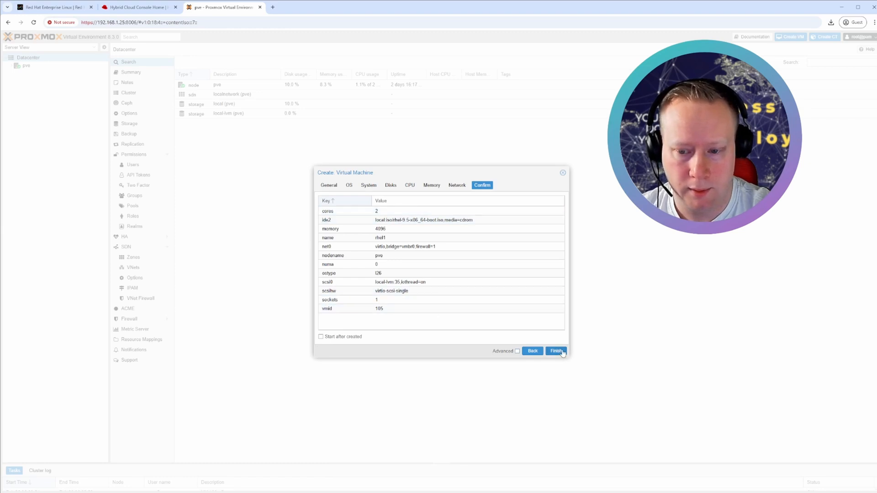
click(555, 350)
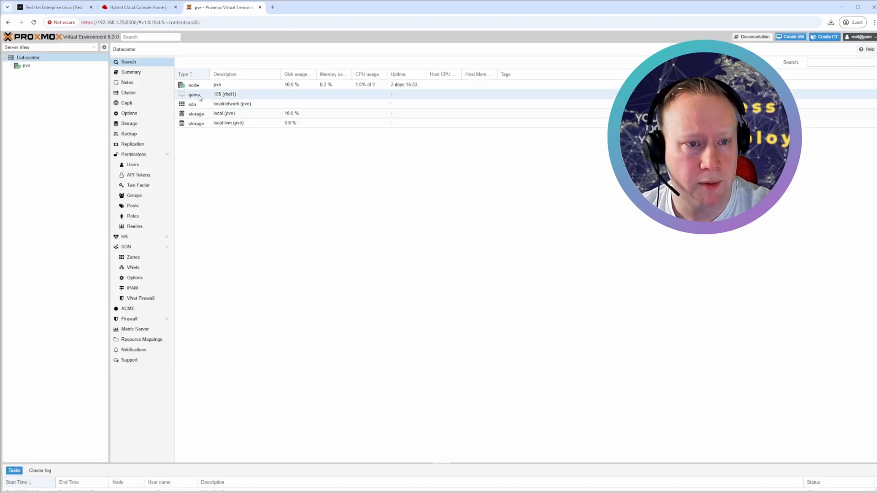
Step: Select VM 105 (rhel1) under the pve node and start it into the RHEL 9.5 installer
click(18, 66)
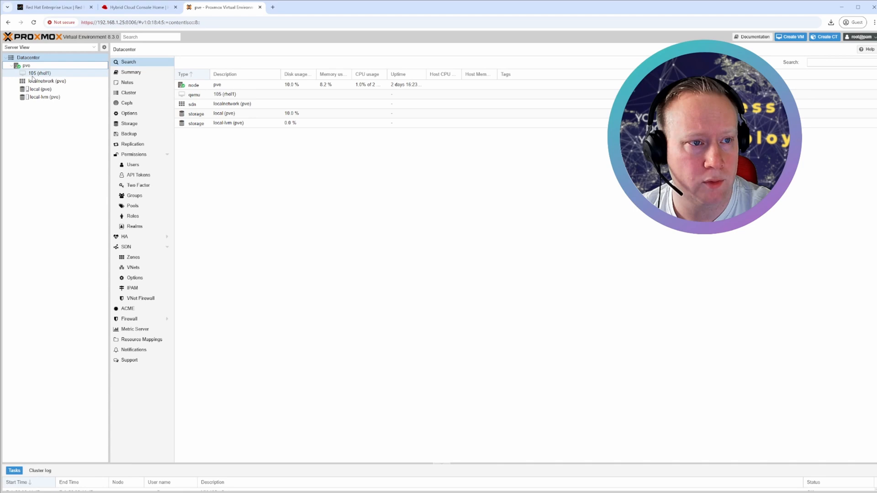
click(39, 73)
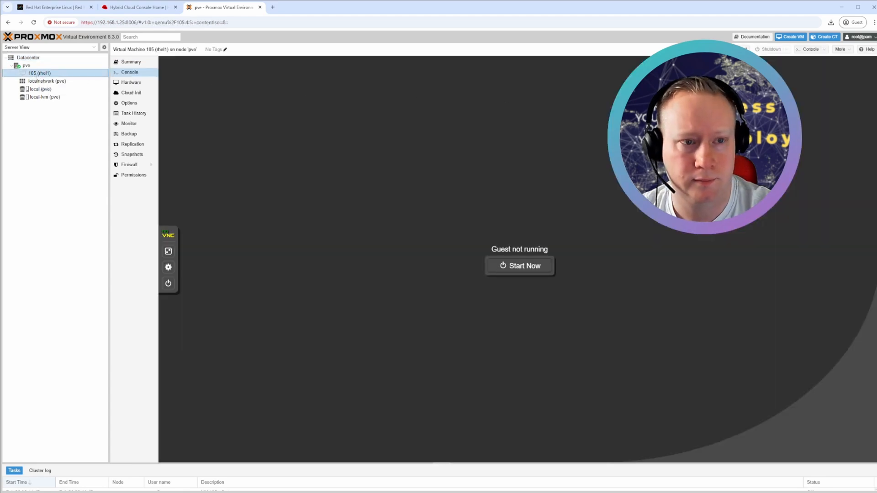
mouse_move(584, 268)
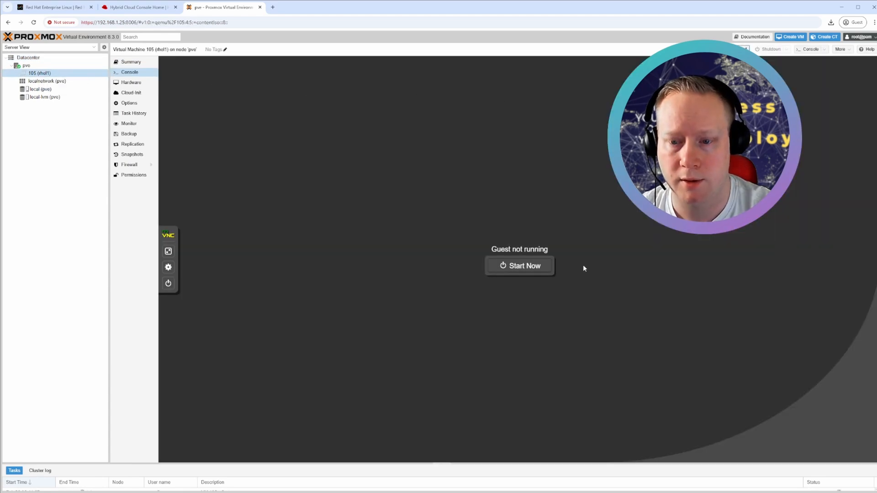
click(519, 265)
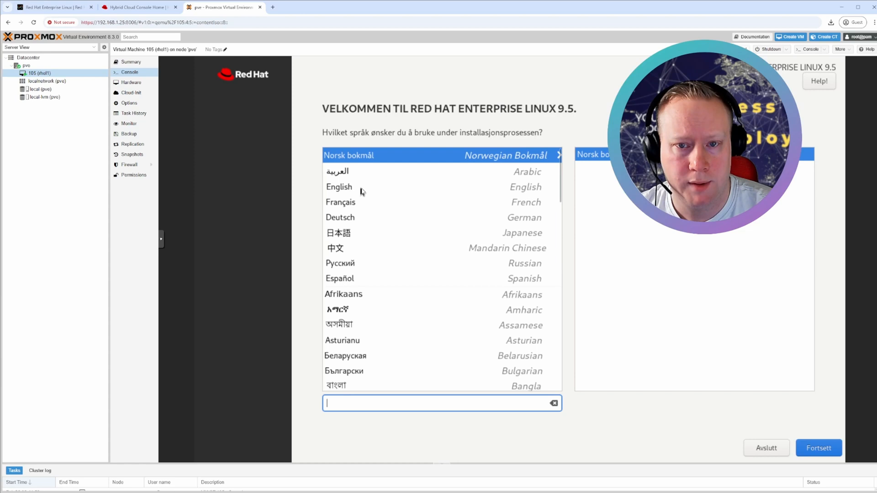
Step: Choose English as installer language, continue to Installation Summary and search keyboard 'norwe'
click(339, 186)
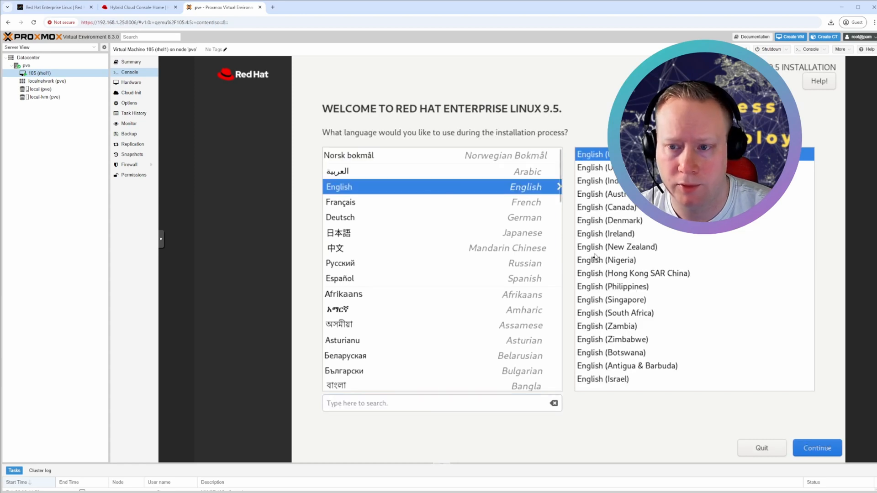
click(816, 448)
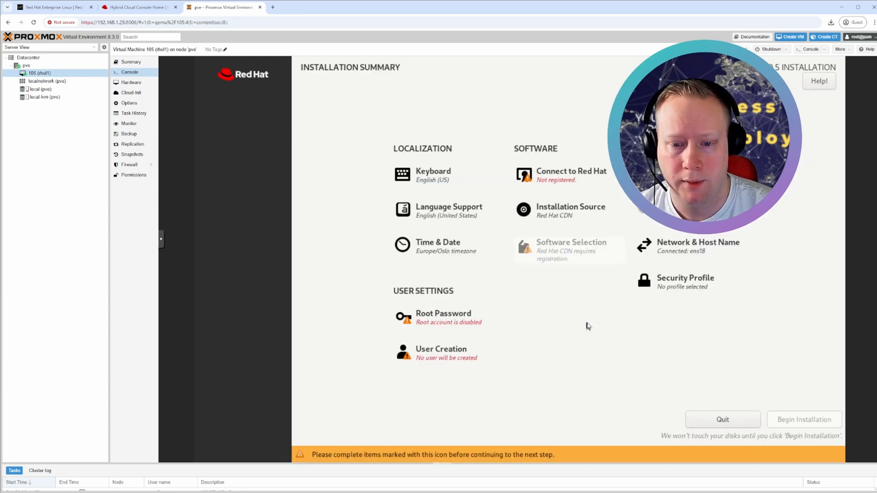
mouse_move(618, 314)
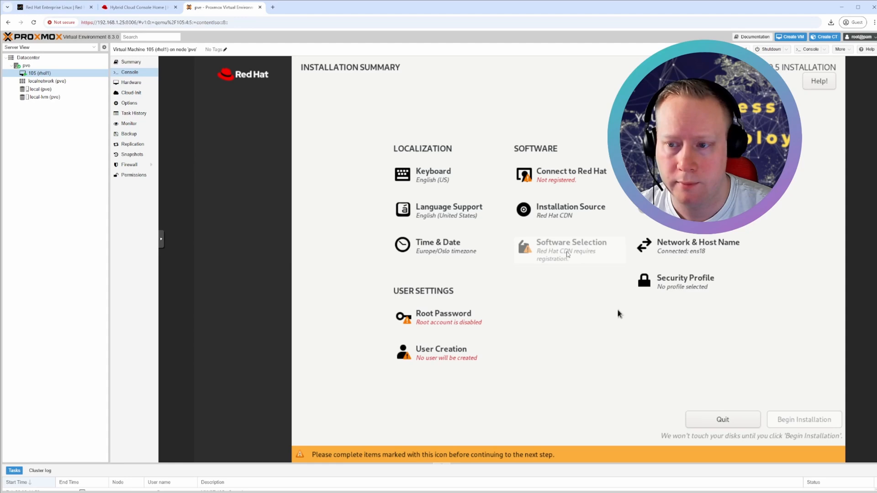
text(norwe)
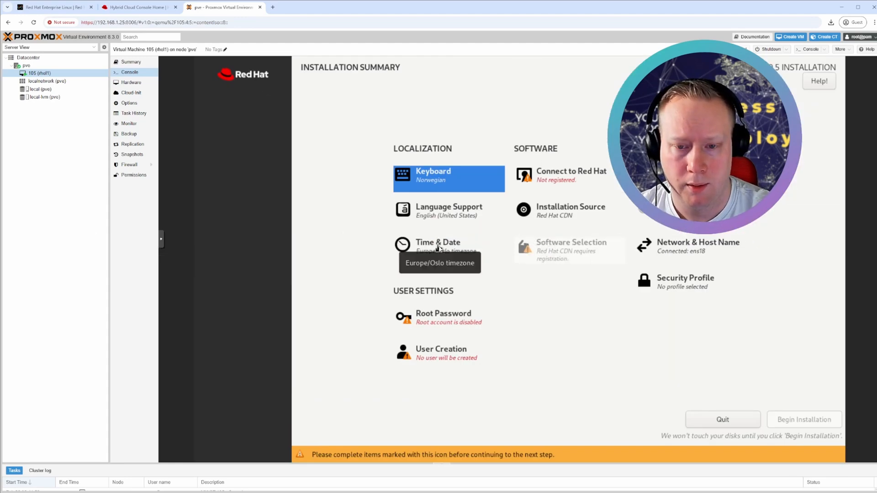
Step: Confirm the Europe/Oslo time zone and go to the Connect to Red Hat settings
click(438, 246)
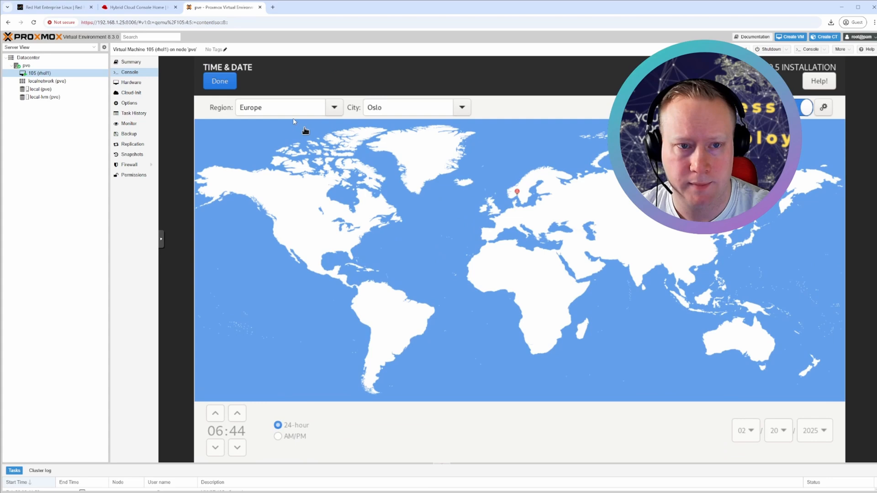
click(220, 81)
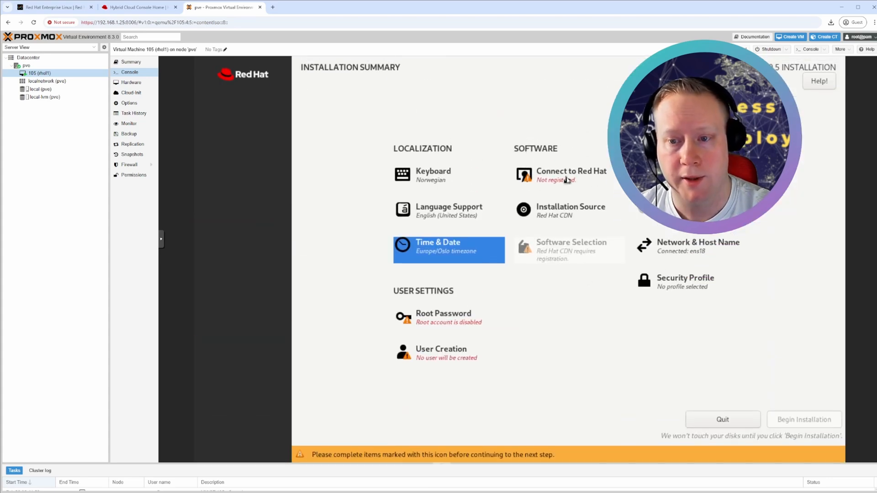
click(571, 174)
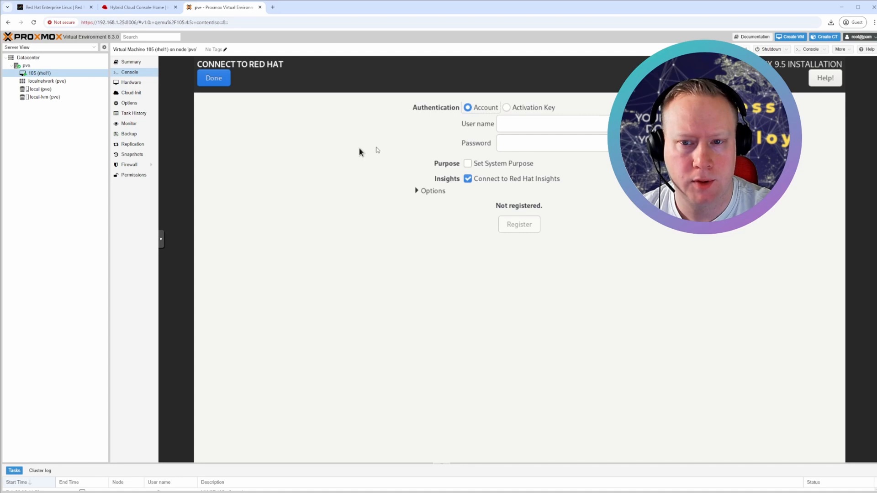
Step: Switch Connect to Red Hat to activation-key authentication, then go to the Hybrid Cloud Console
click(554, 123)
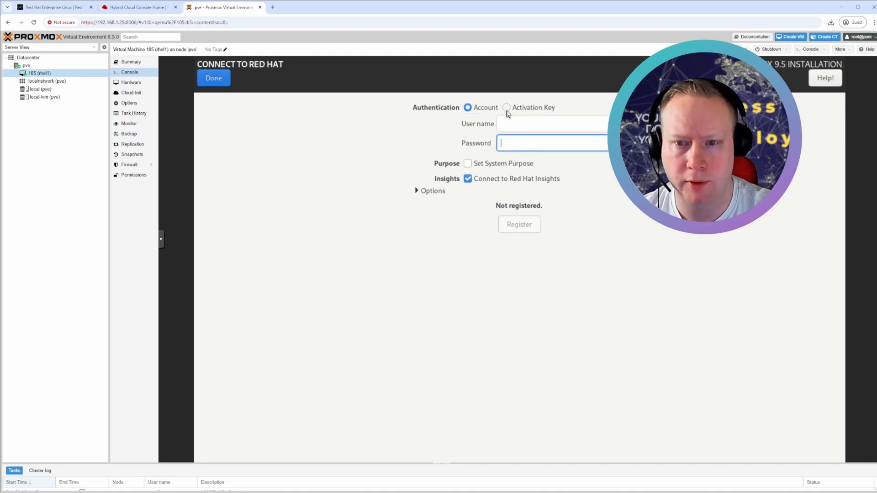
click(551, 124)
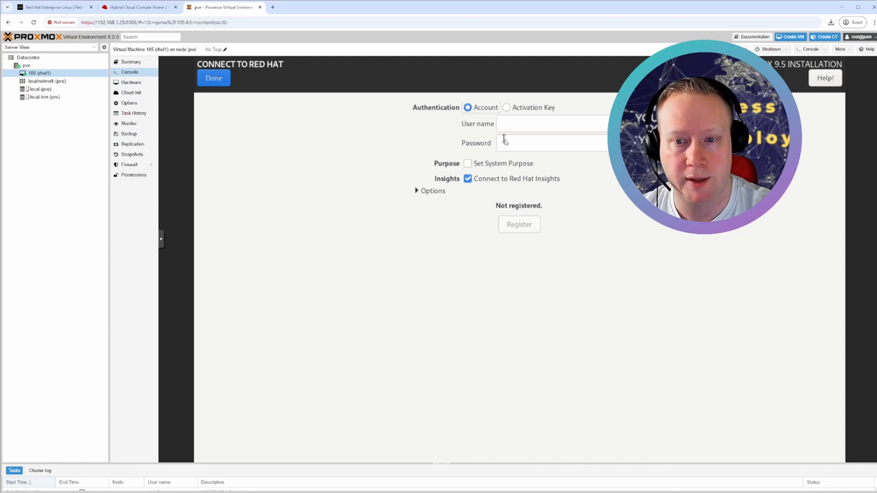
click(506, 107)
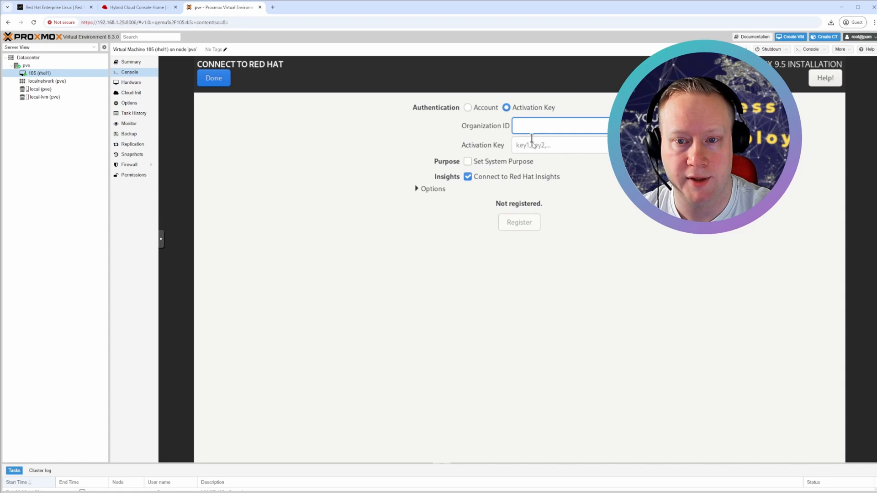
click(559, 145)
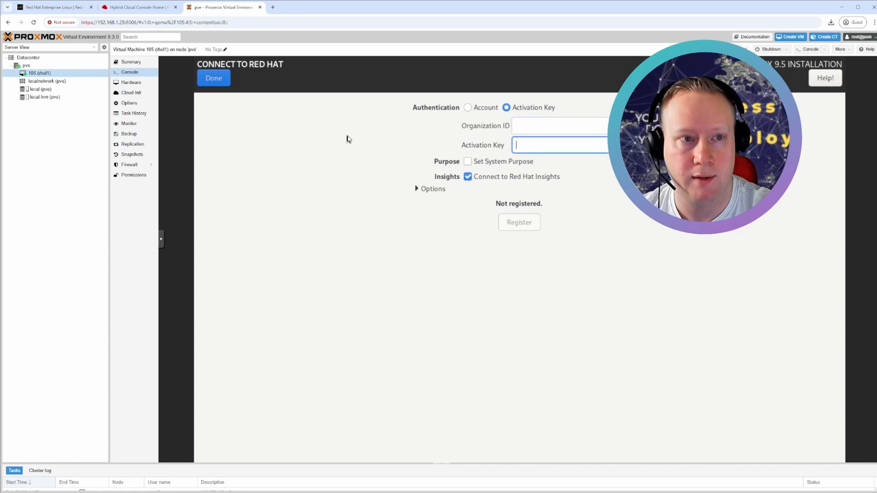
click(138, 6)
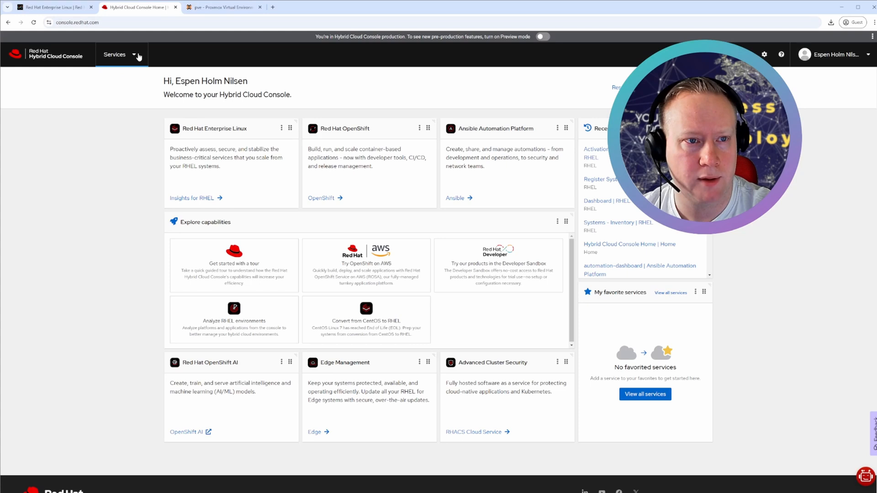
Step: View the RHEL Inventory's Activation Keys list, then return to the installer console
click(115, 54)
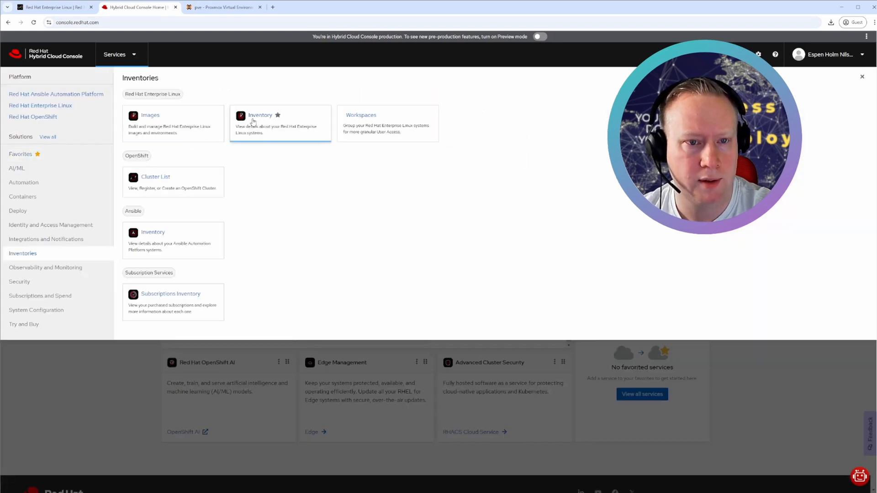
click(260, 115)
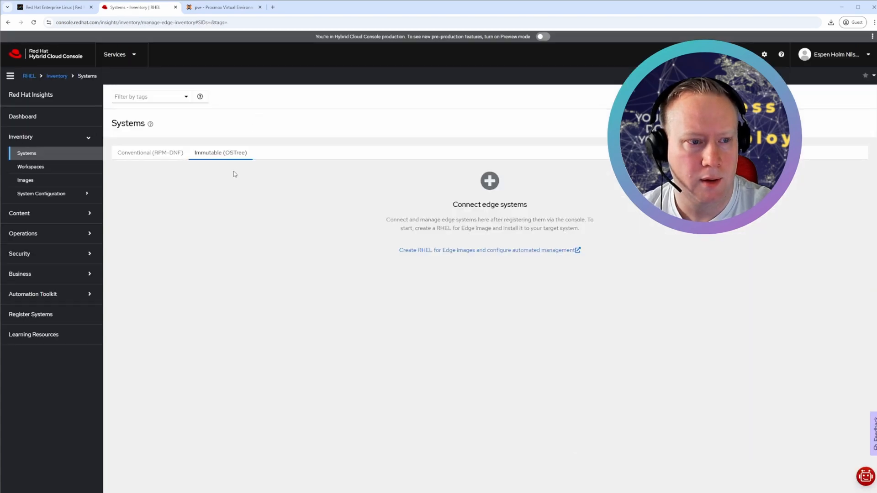
mouse_move(41, 194)
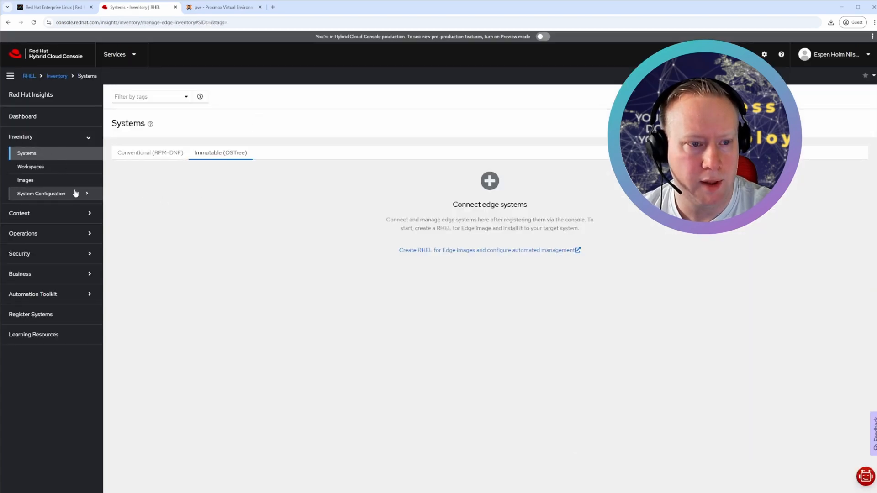
click(41, 194)
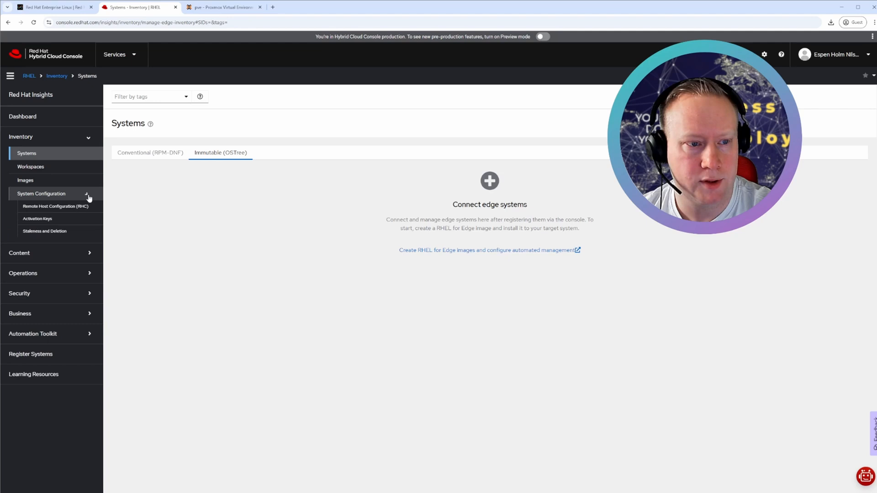
click(37, 219)
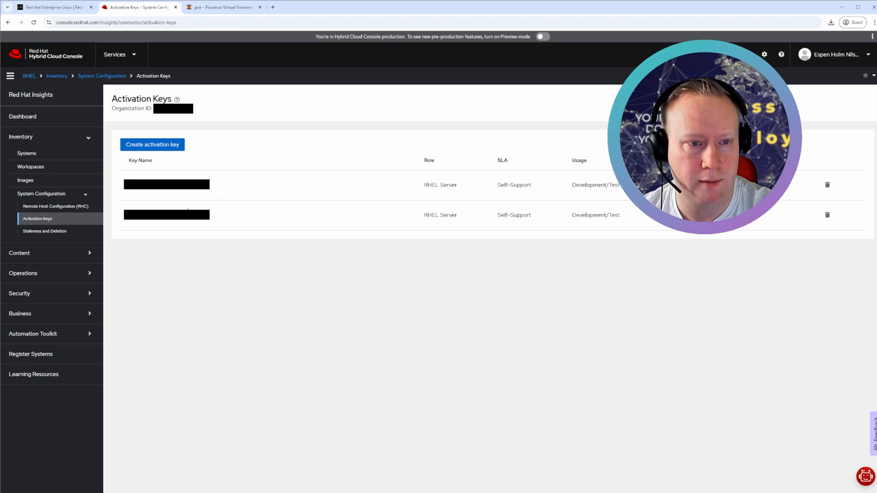
click(224, 6)
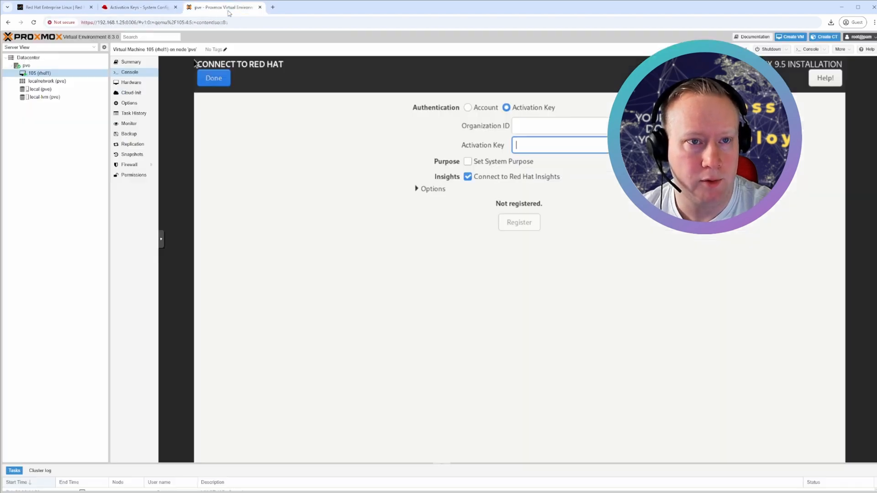
Step: Fill in organization ID and activation key, register the system, and finish Connect to Red Hat
click(559, 125)
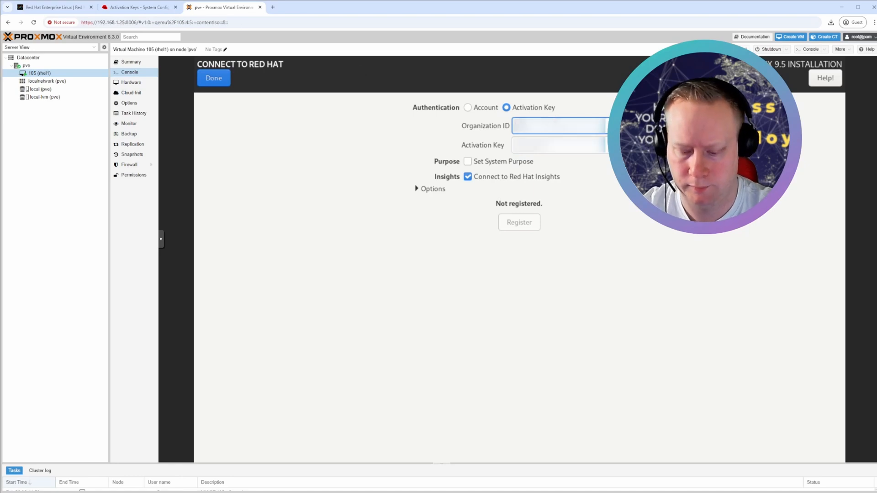
click(560, 145)
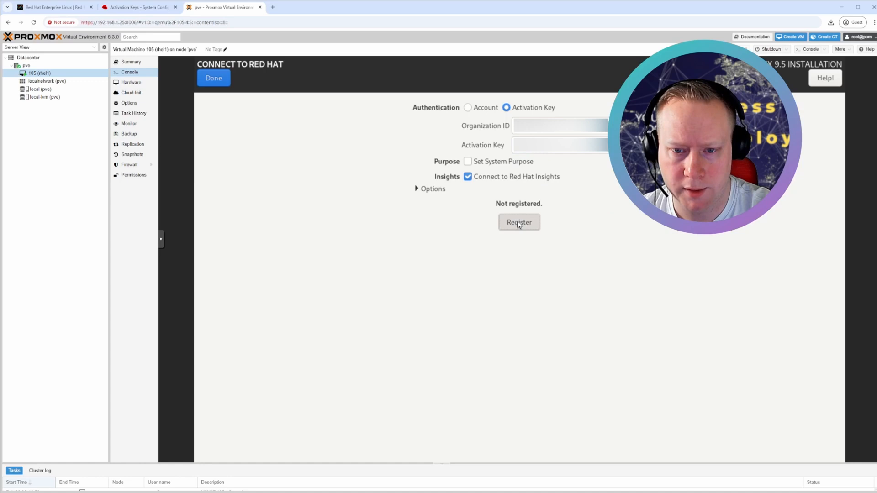
click(518, 222)
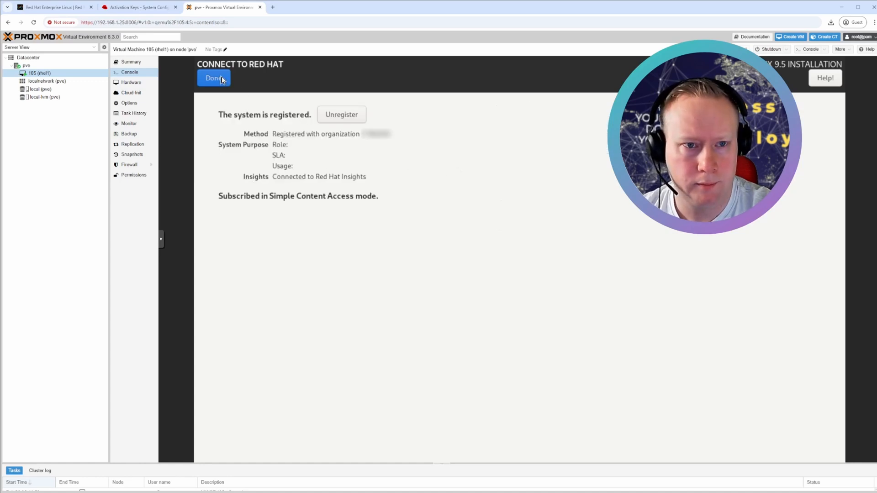
click(213, 78)
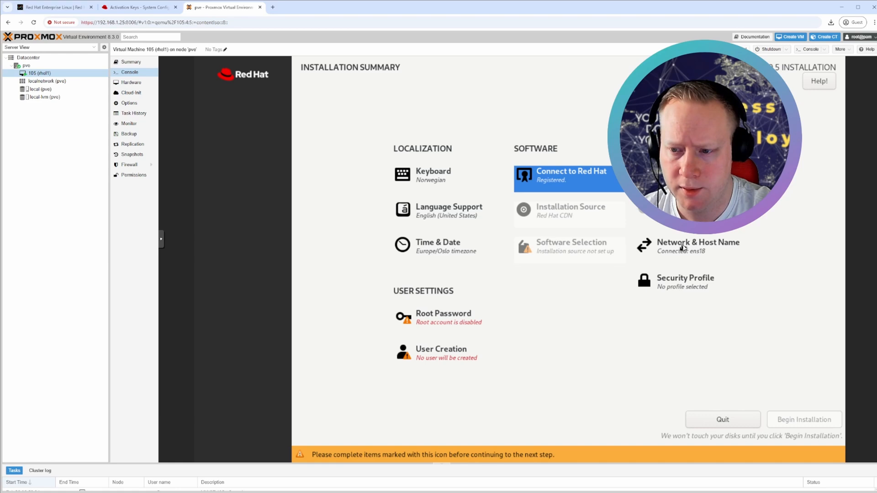
Step: Apply rhel1 as the host name in Network & Host Name
click(697, 245)
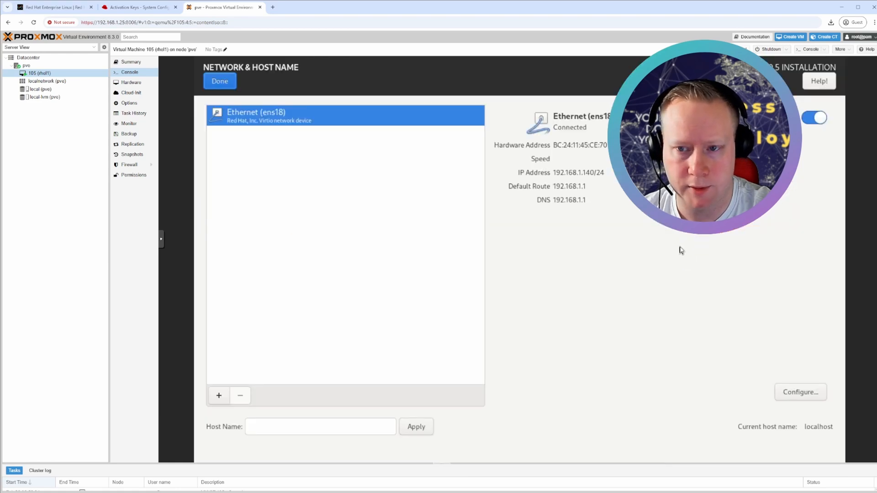
click(319, 427)
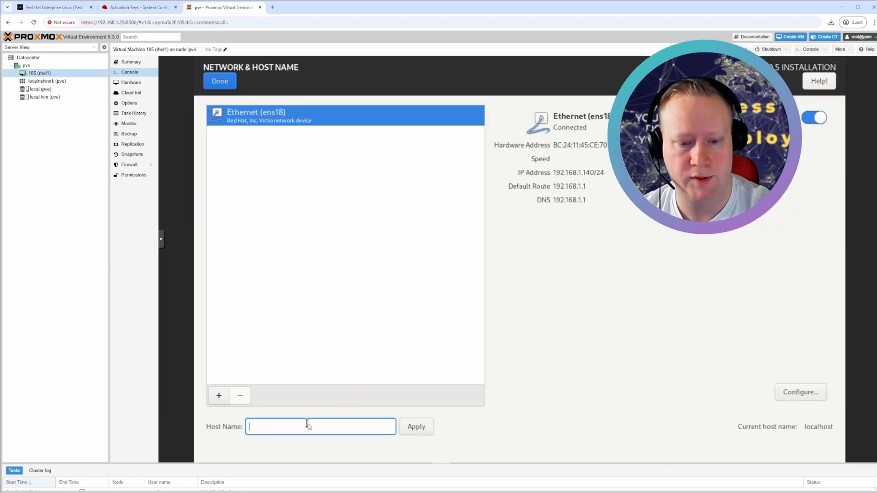
text(rhel1)
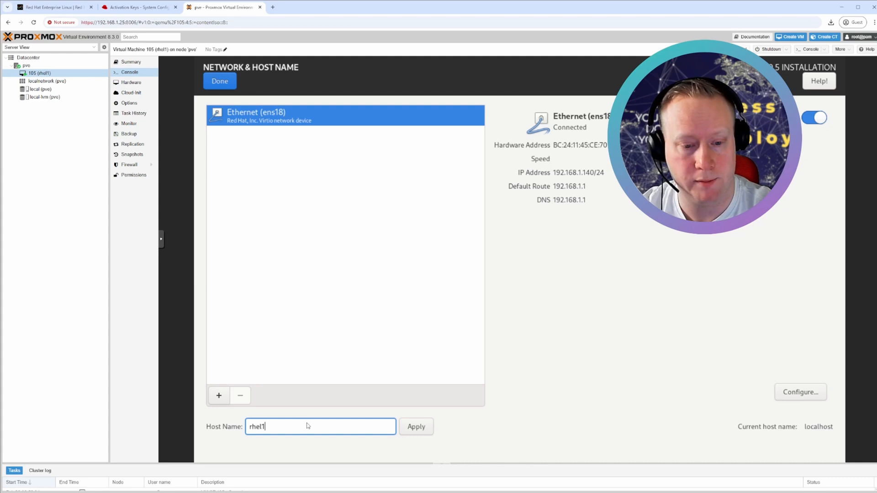
click(416, 427)
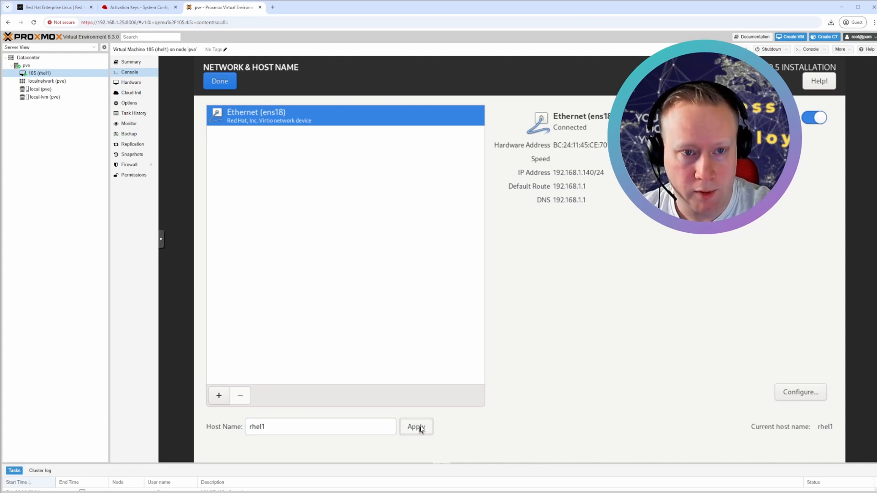
click(219, 82)
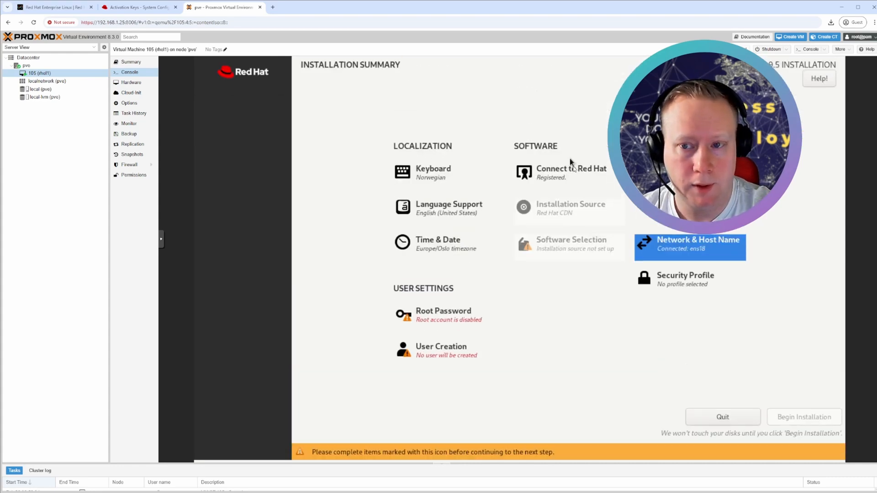
Step: Accept the automatically selected 35 GiB disk as the installation destination
scroll(down, 3)
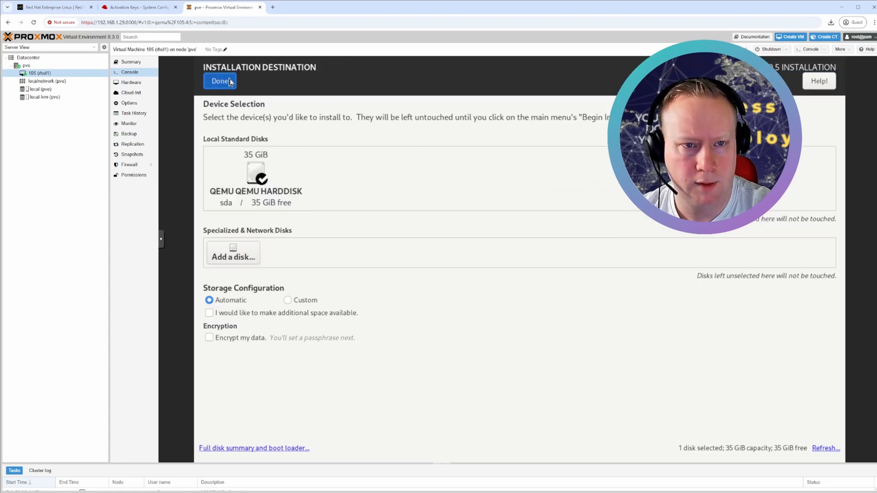
click(220, 81)
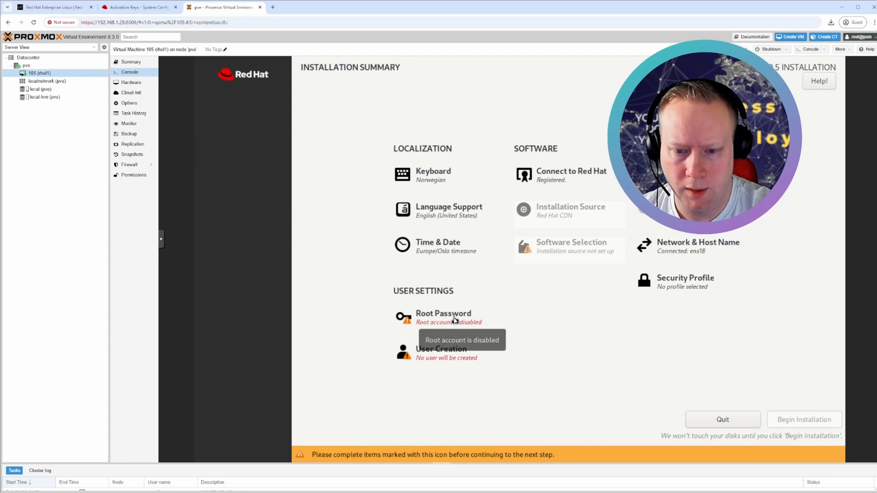
Step: Set the root password with 'Allow root SSH login with password' ticked
click(443, 317)
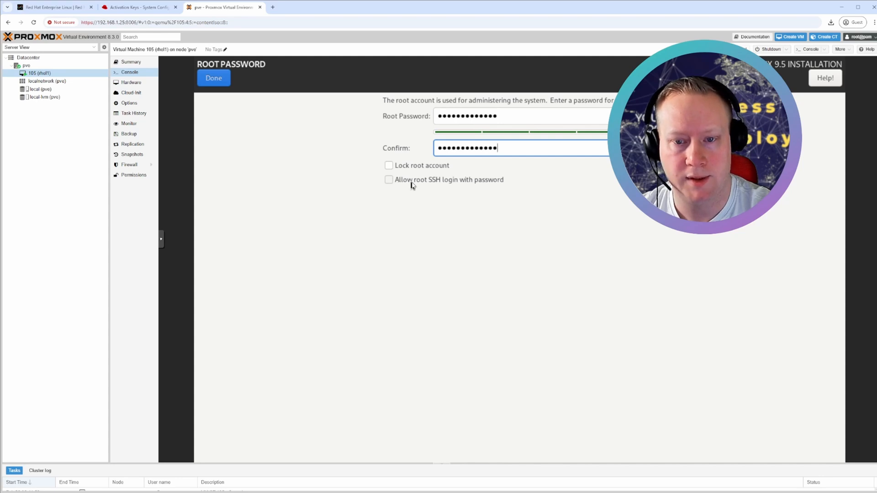
click(388, 180)
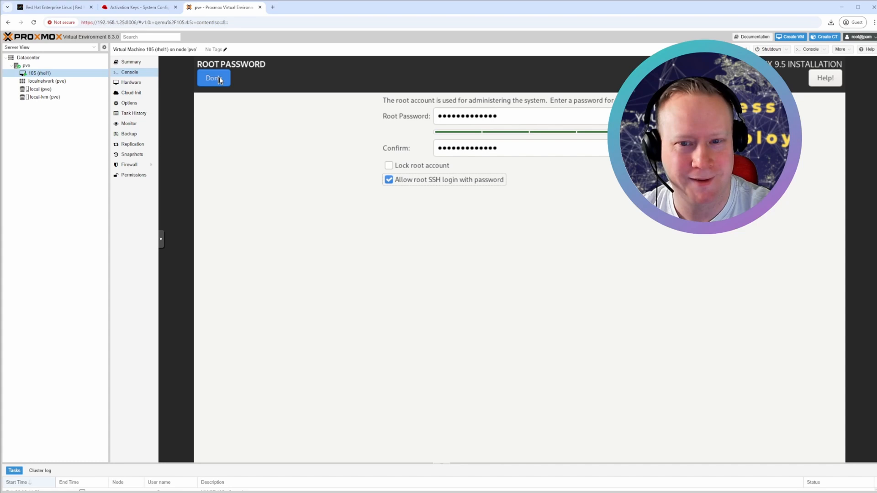
click(213, 77)
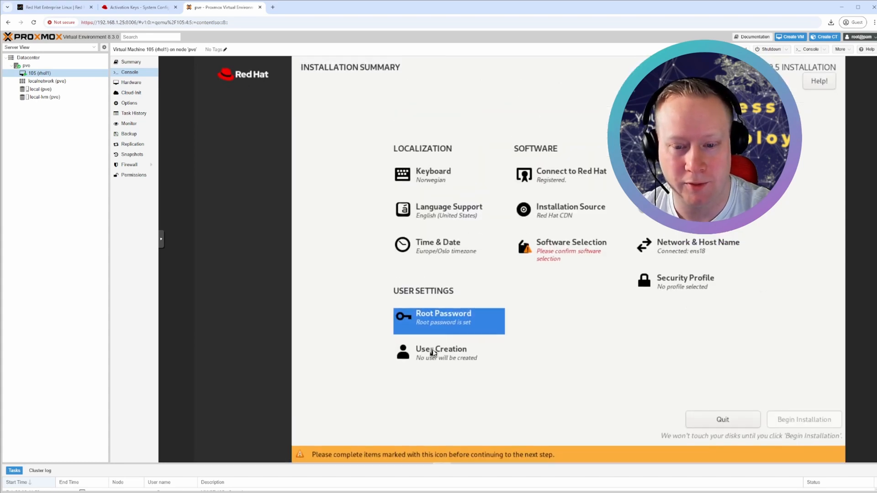
Step: Choose the Server base environment with no additional software selected
click(447, 353)
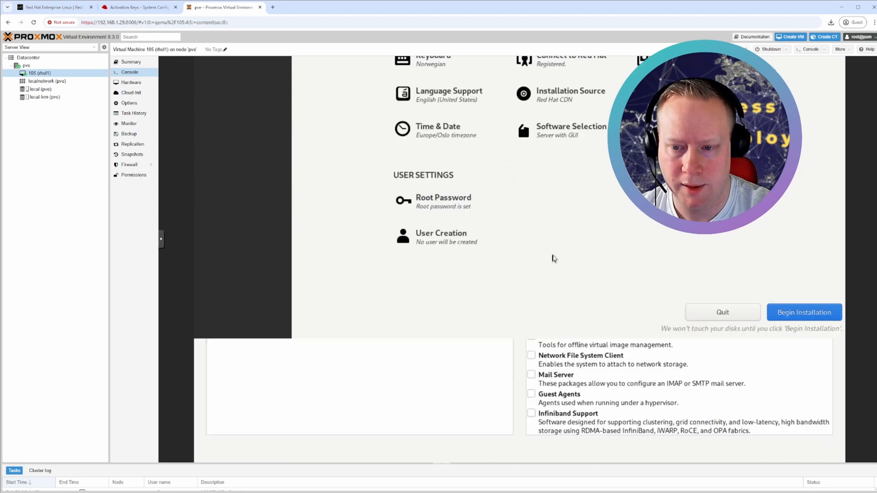
click(570, 129)
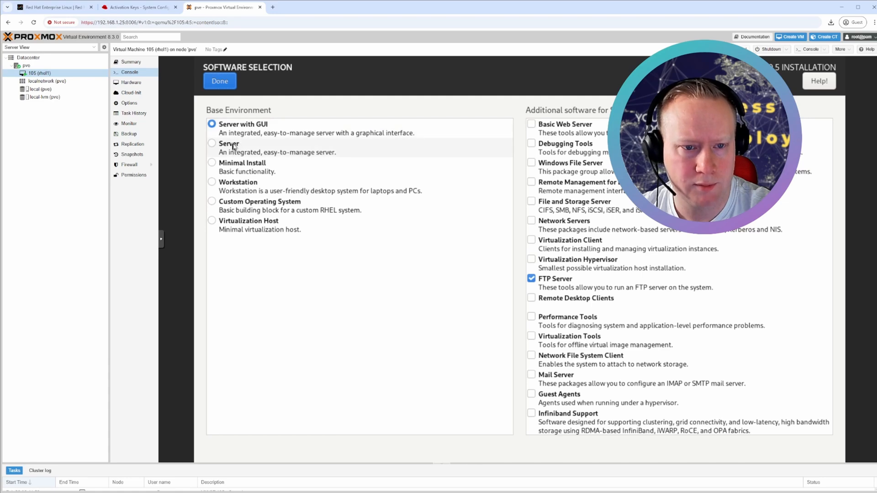
click(212, 143)
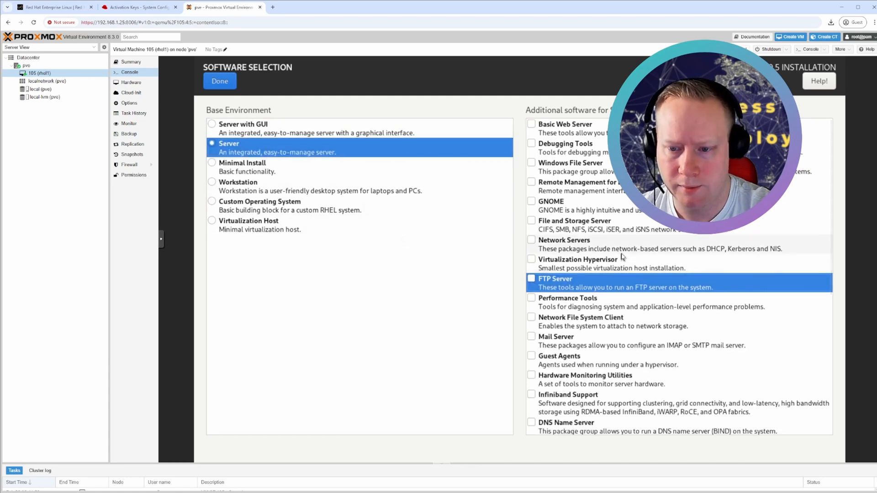
scroll(down, 3)
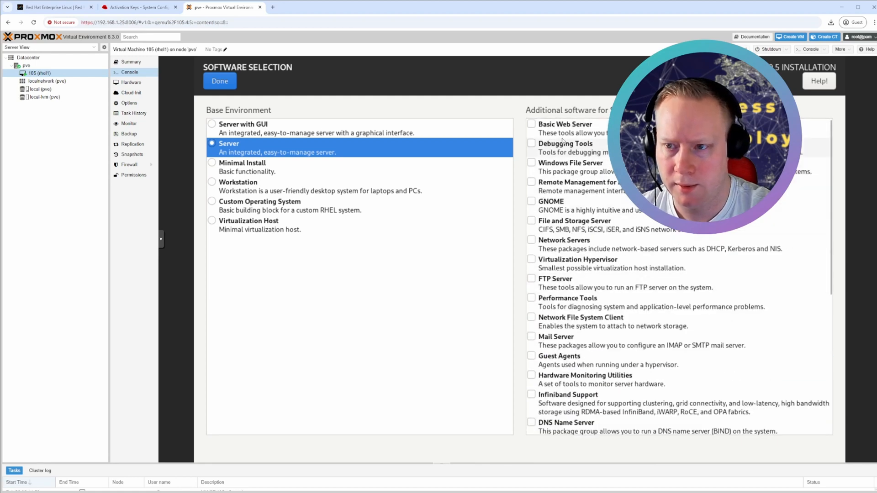
click(220, 81)
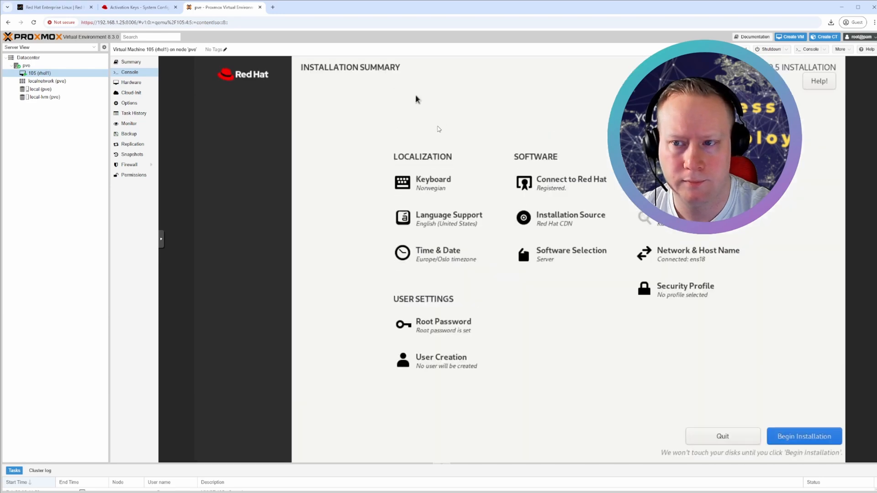
mouse_move(622, 348)
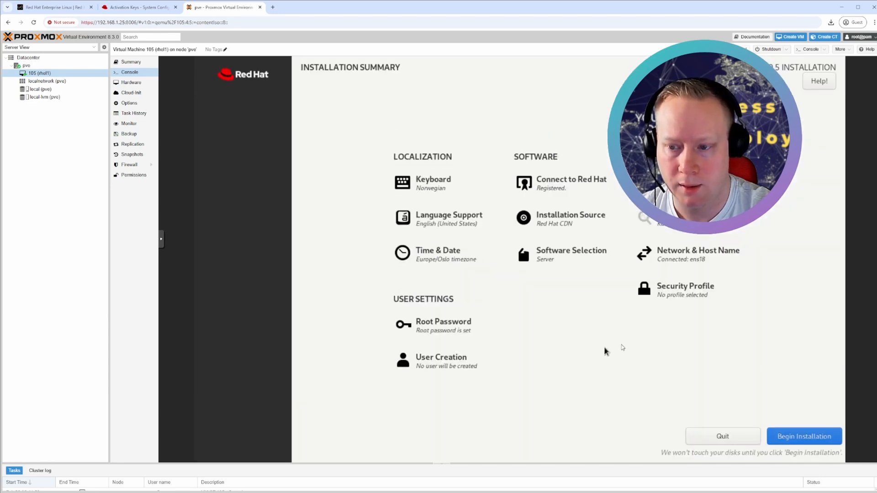
Step: Begin the RHEL installation and reboot the system once it completes
click(804, 437)
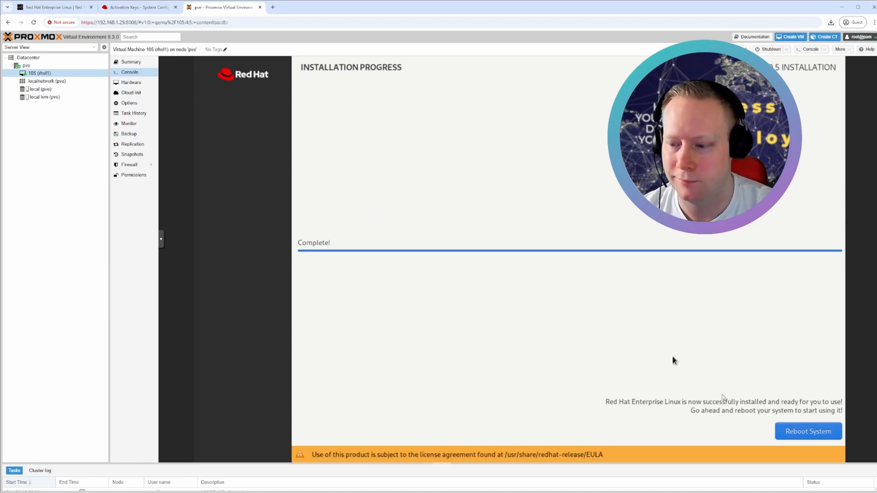
click(808, 431)
text(uptime)
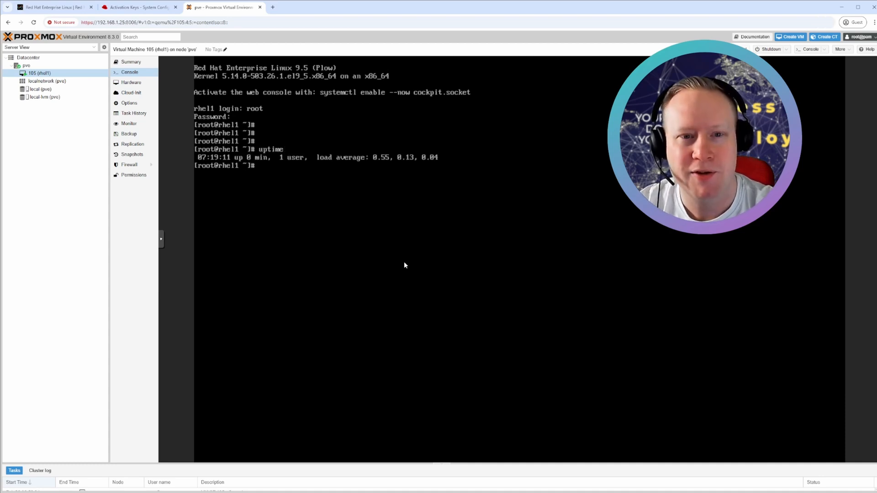
Step: Run dnf install qemu-guest-agent as root, confirming the package is already installed
text(dnf)
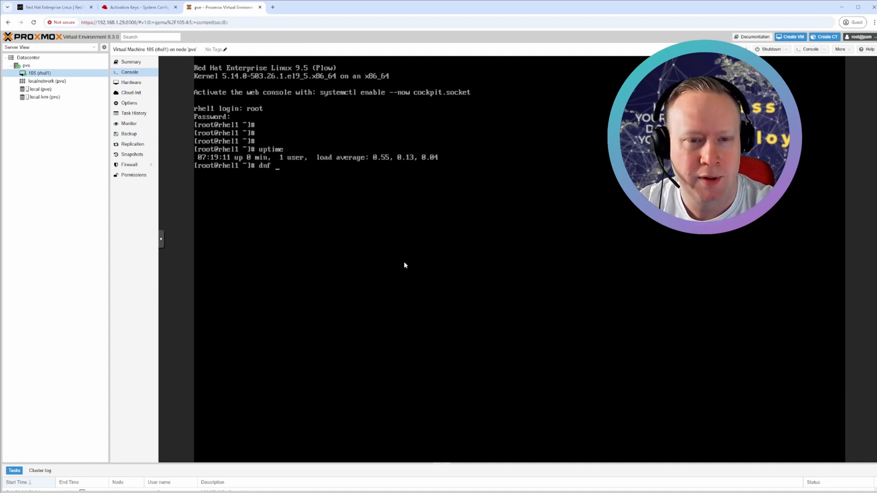
text(install)
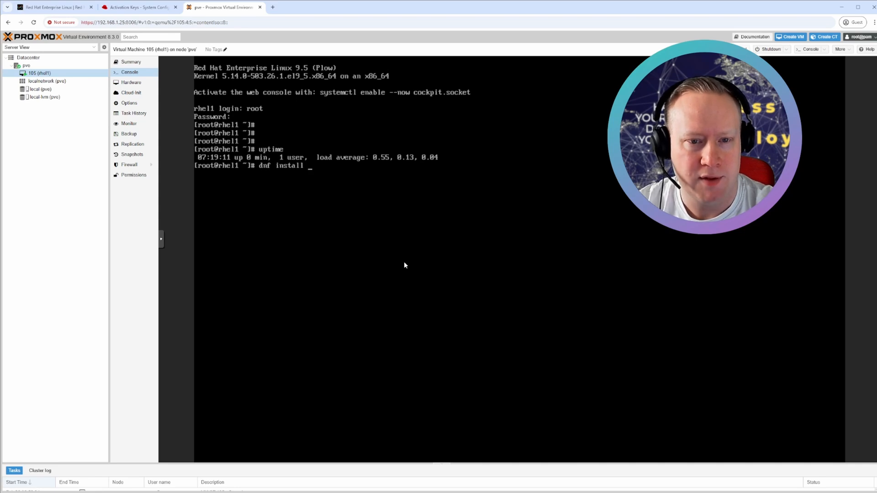
text(qemu-guest-agent)
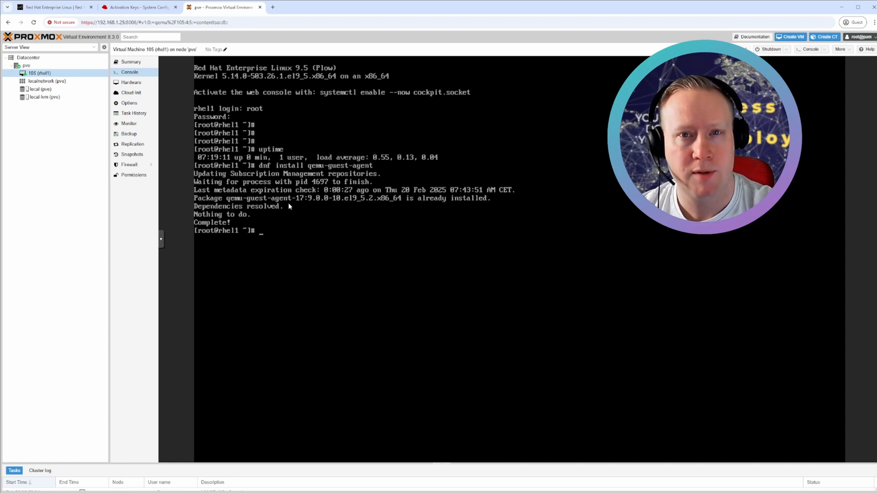
mouse_move(168, 125)
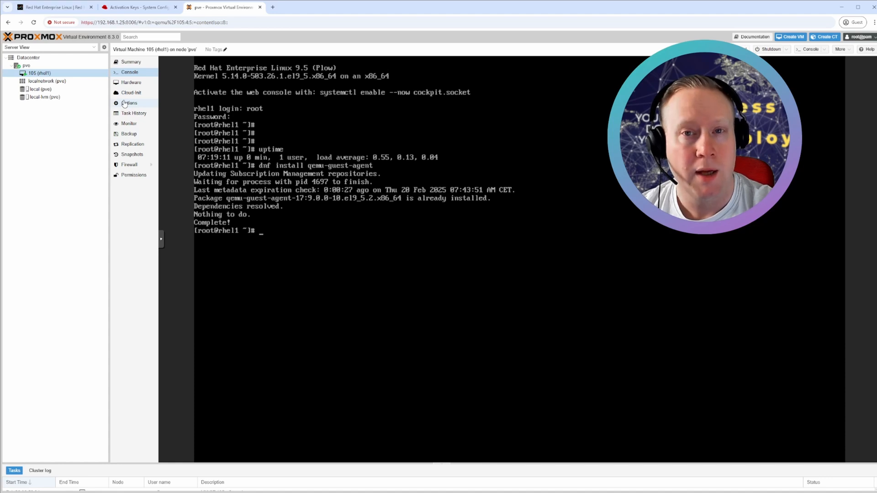
Step: Tick Use QEMU Guest Agent in VM 105's Options and save the setting
click(130, 103)
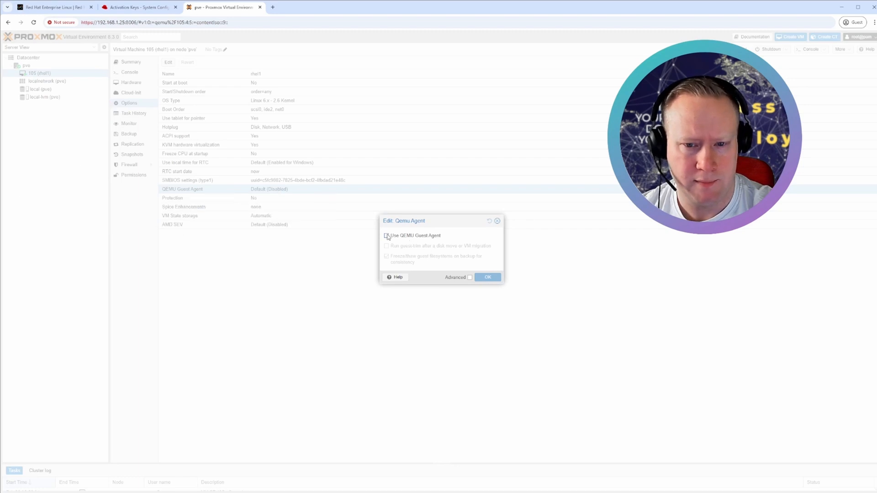
click(386, 235)
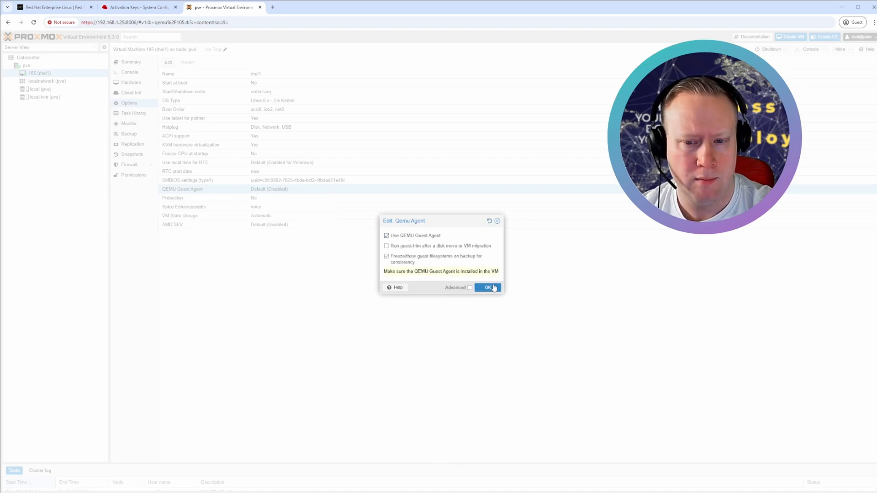
click(486, 287)
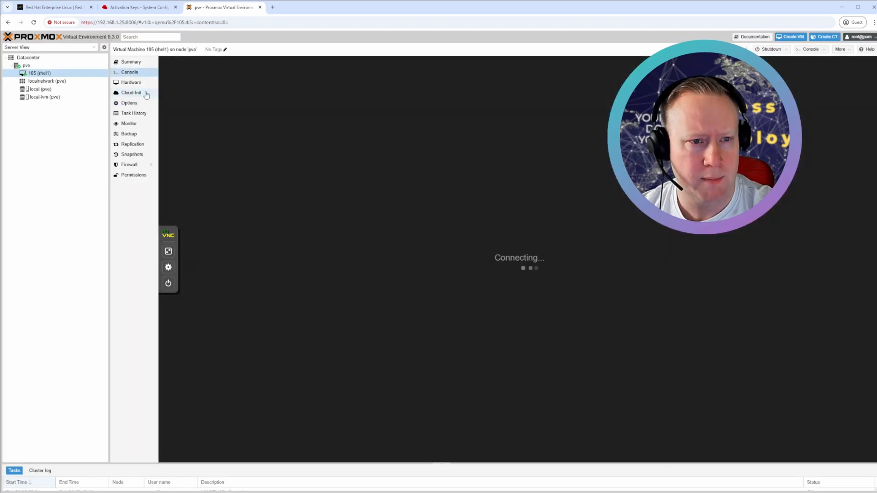